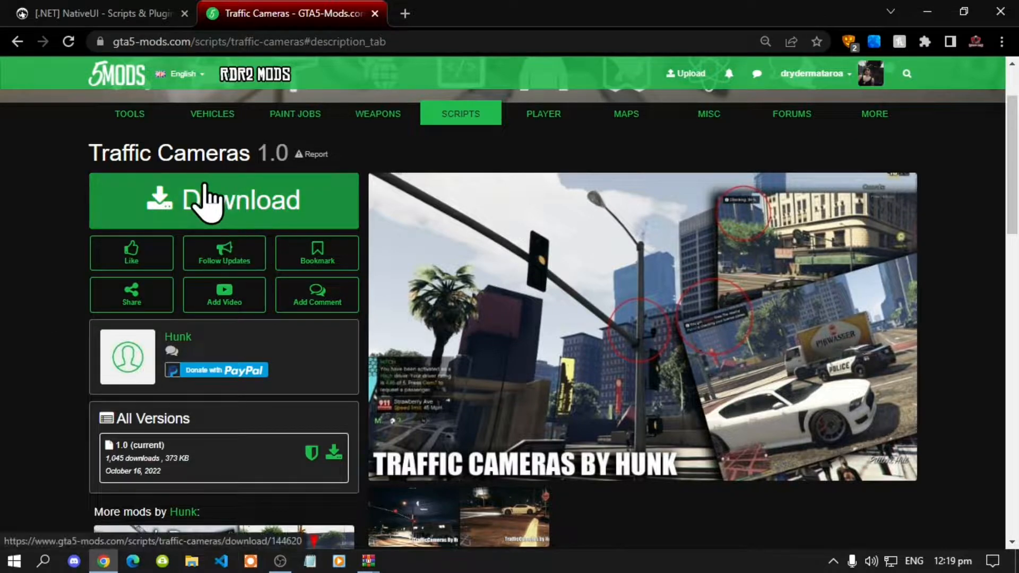
pyautogui.moveTo(220, 223)
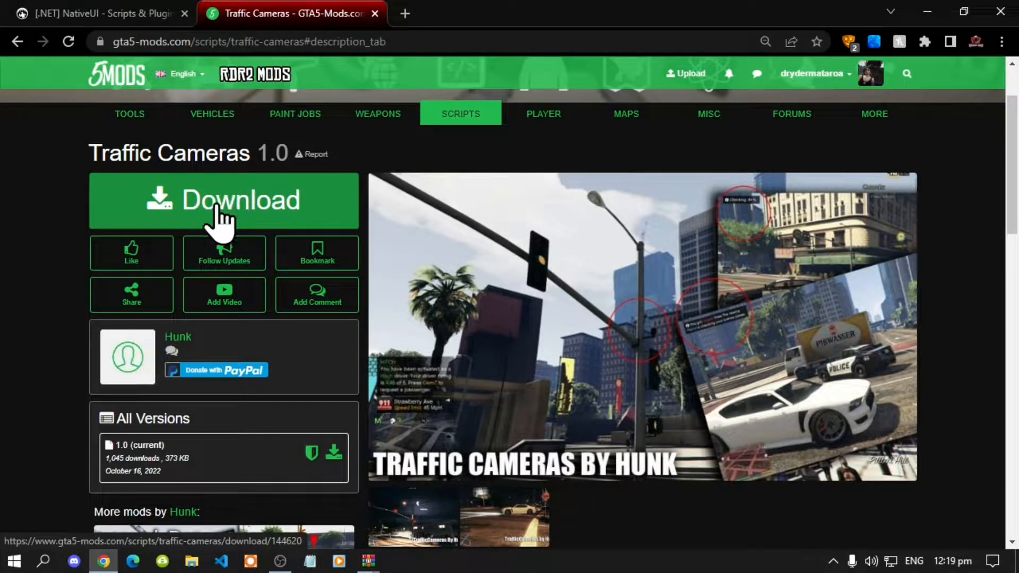
pyautogui.moveTo(97, 324)
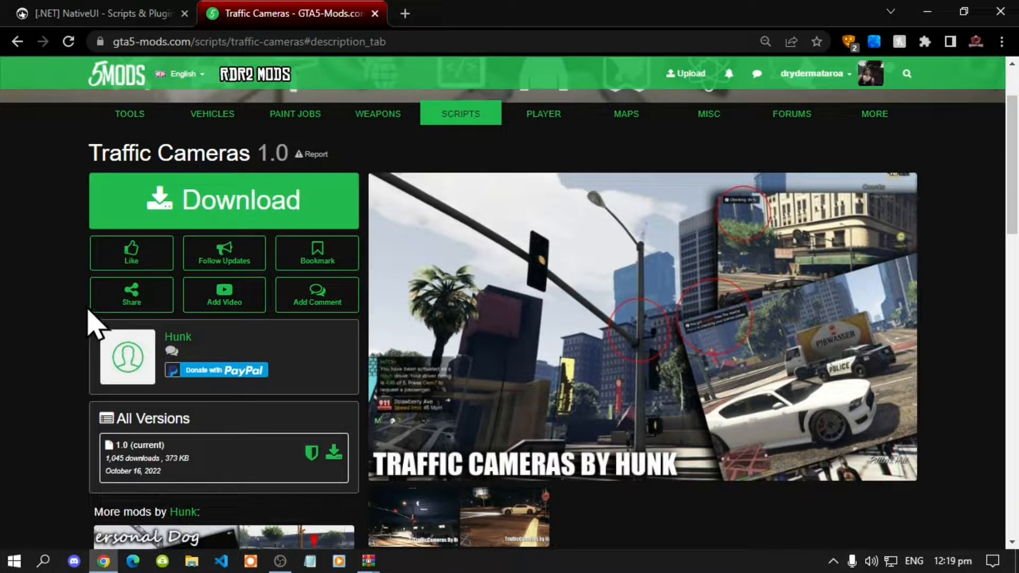
pyautogui.moveTo(70, 319)
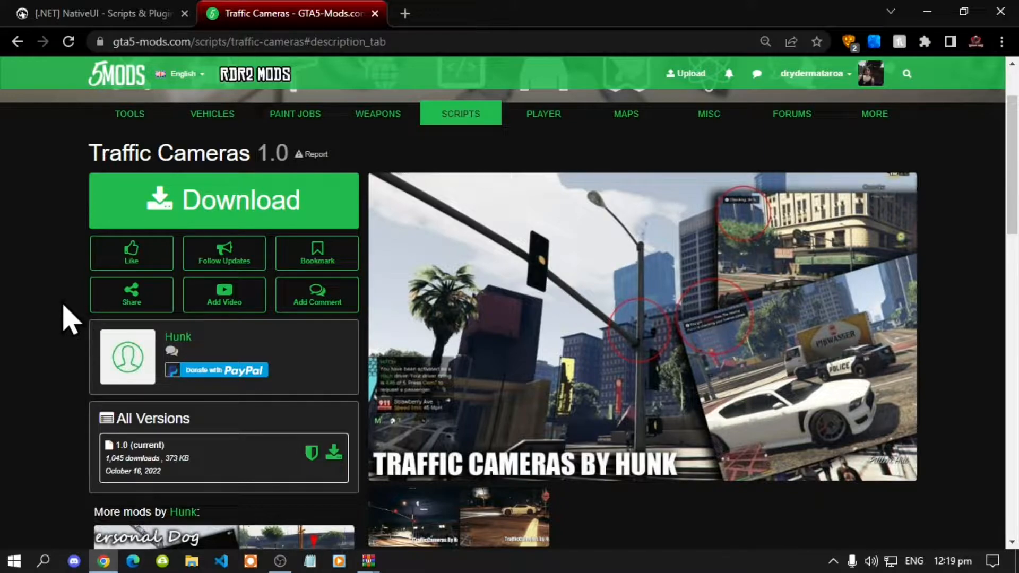
# Switch from the Traffic Cameras 1.0 page to the [.NET] NativeUI forum topic
pyautogui.click(98, 12)
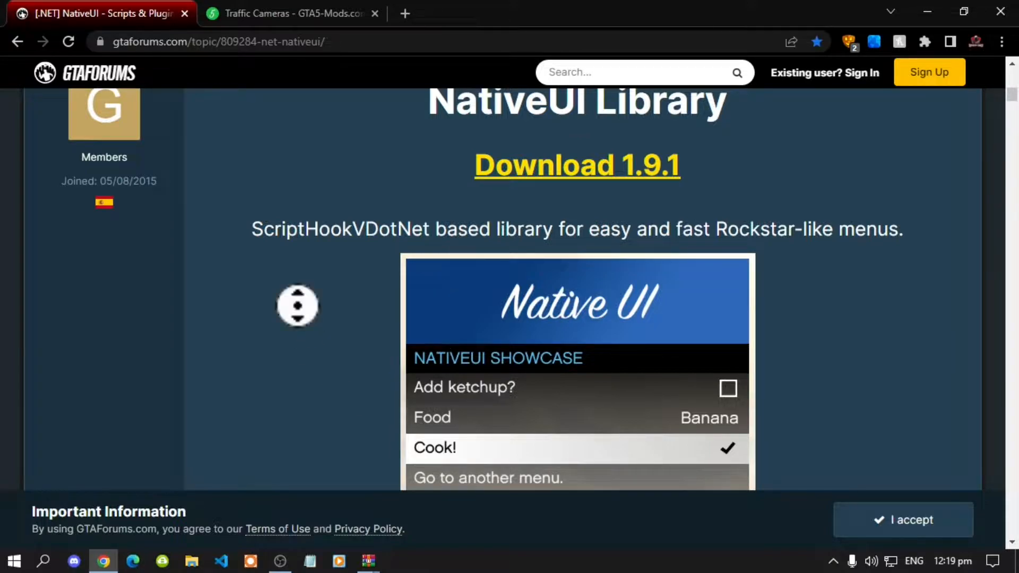
# Review the NativeUI Library post down to the Download 1.9.1 link, then return to Traffic Cameras
pyautogui.scroll(-3)
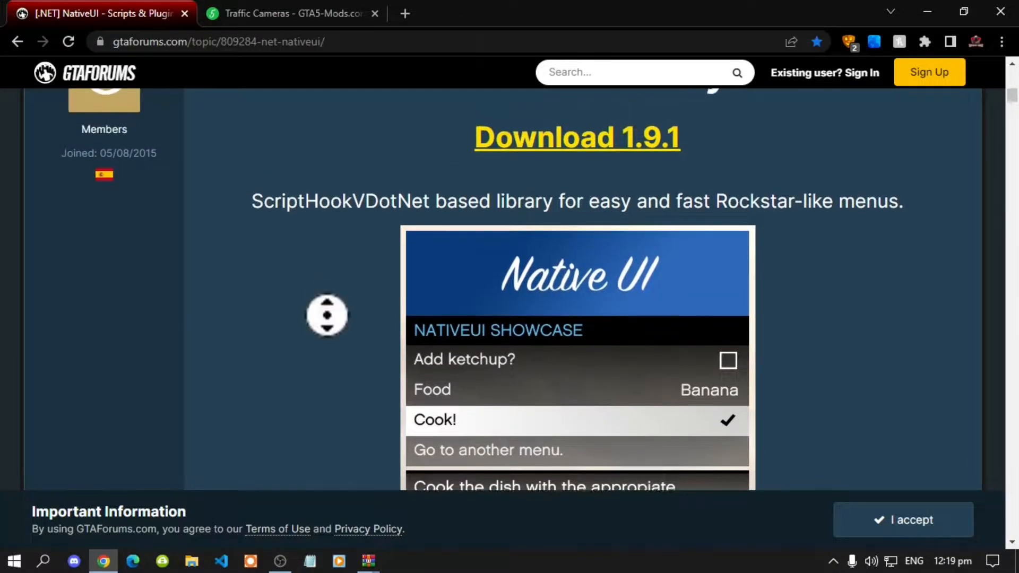
pyautogui.scroll(-3)
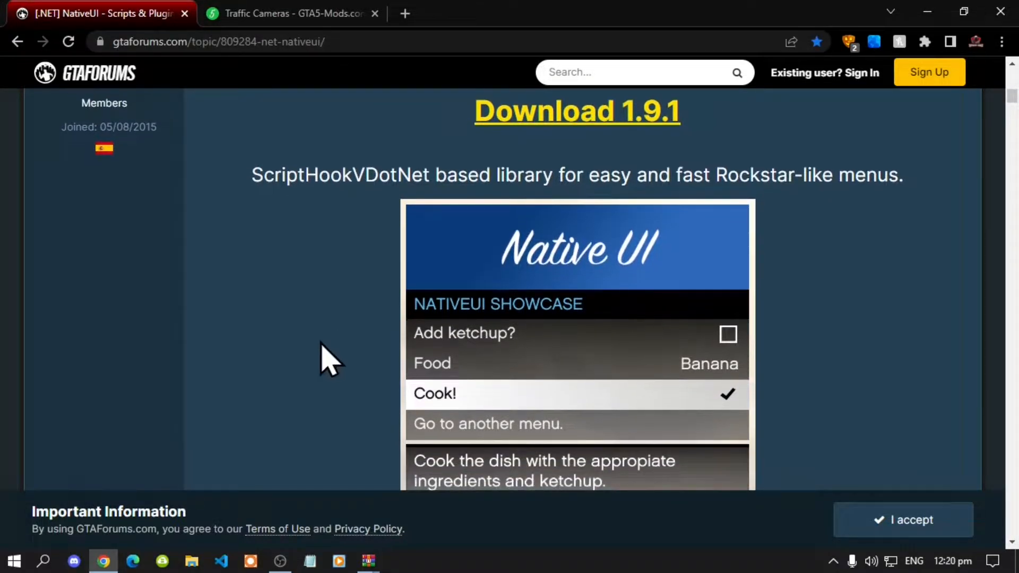
pyautogui.click(288, 12)
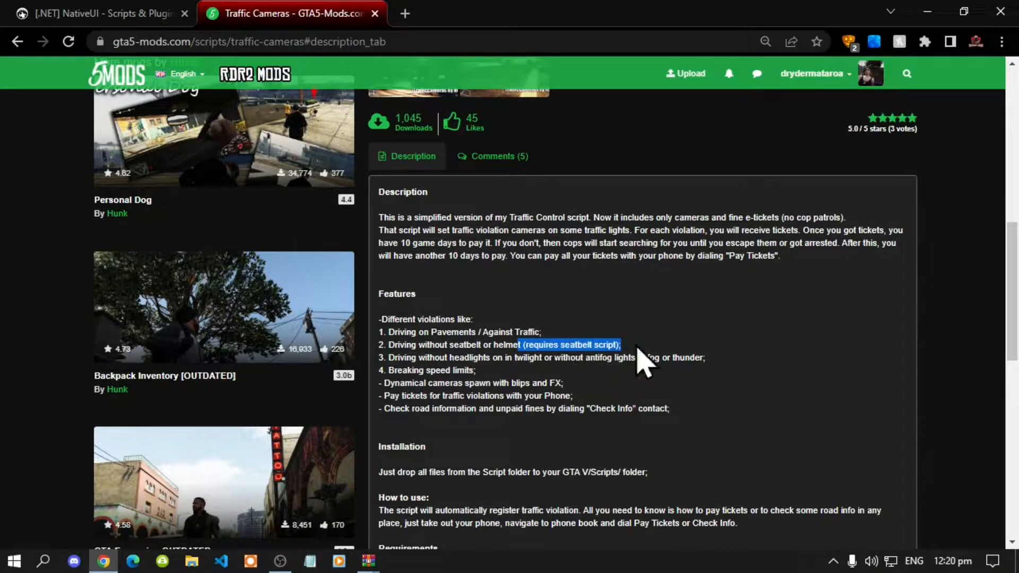
# Clear the highlighted description text and read the features and scripts-folder installation note
pyautogui.click(607, 357)
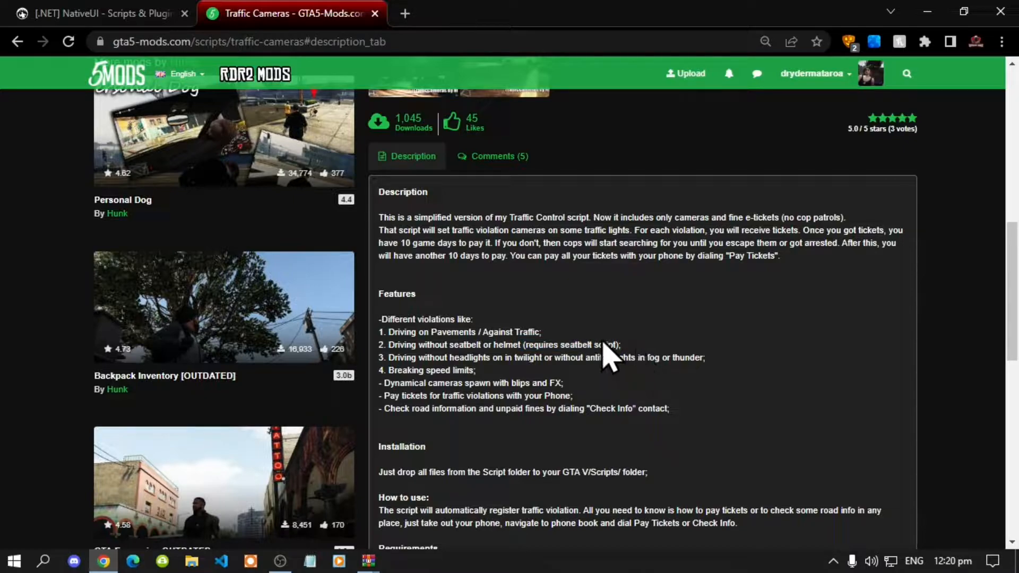
pyautogui.moveTo(595, 340)
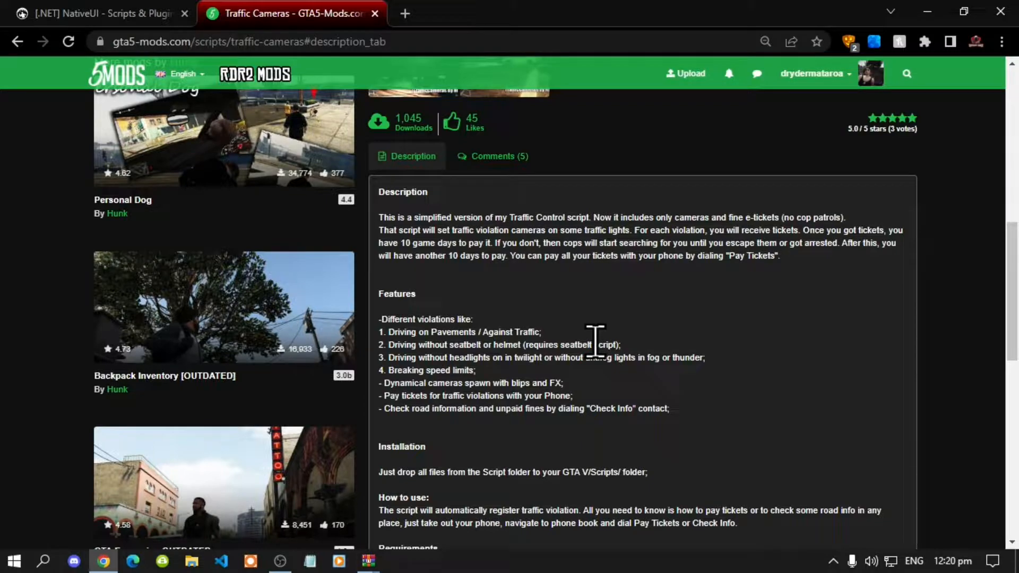
pyautogui.moveTo(201, 340)
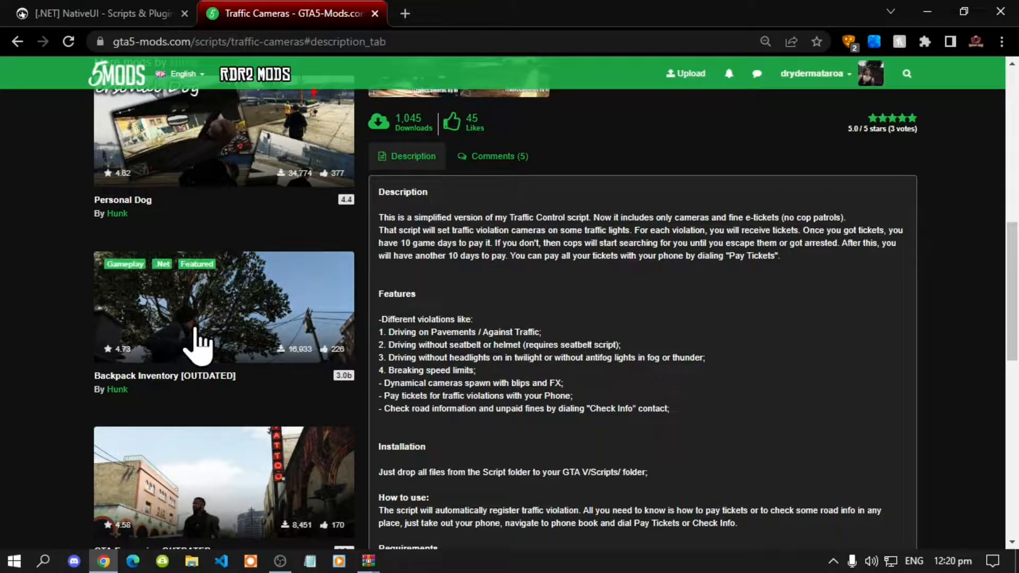
pyautogui.moveTo(640, 364)
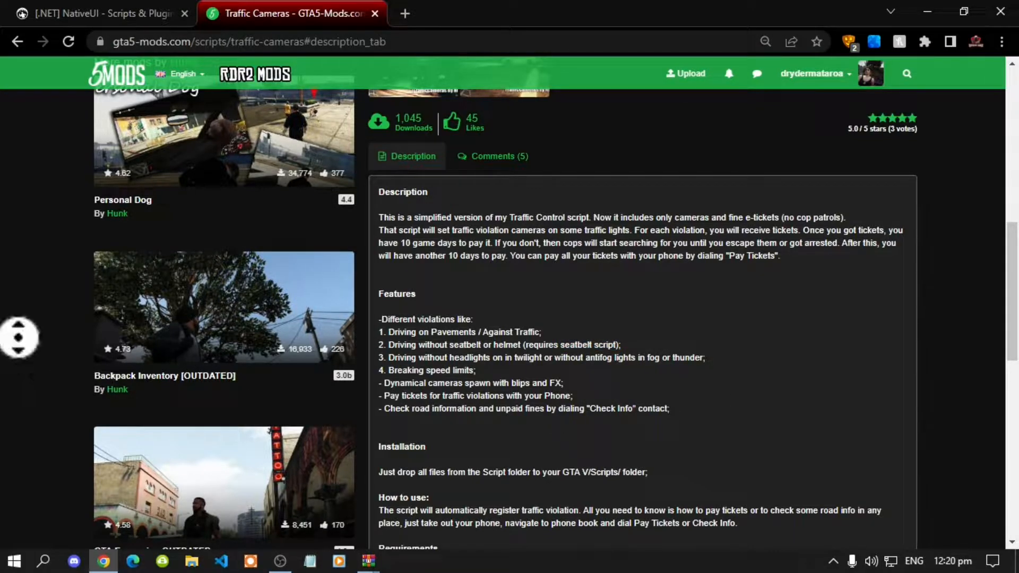
pyautogui.scroll(3)
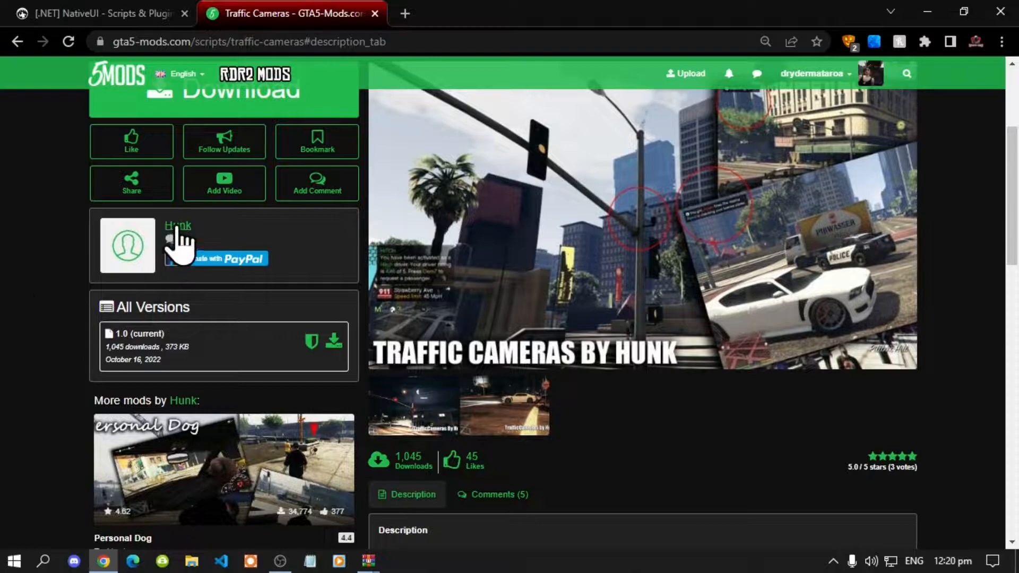
pyautogui.moveTo(177, 225)
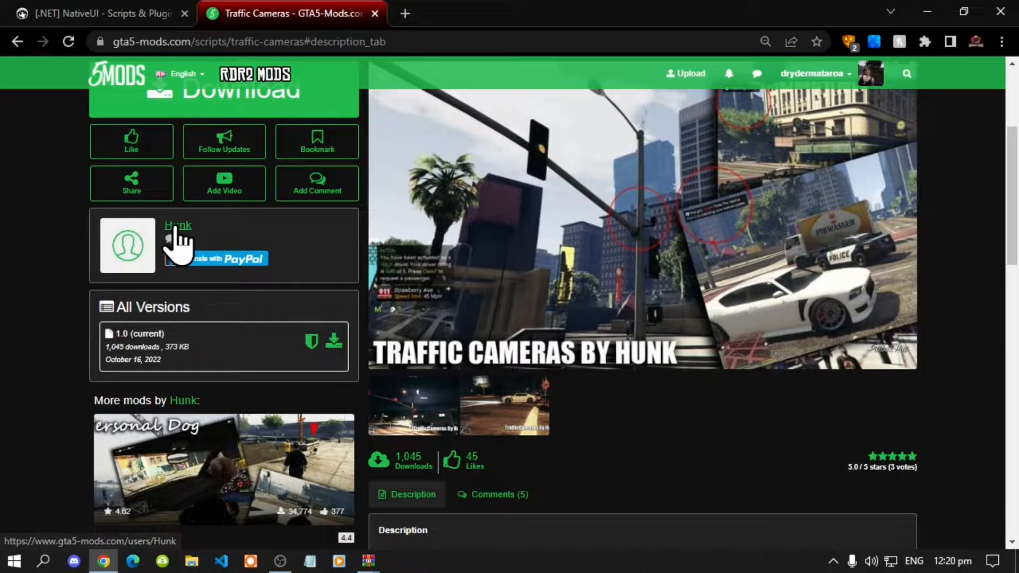
pyautogui.moveTo(50, 269)
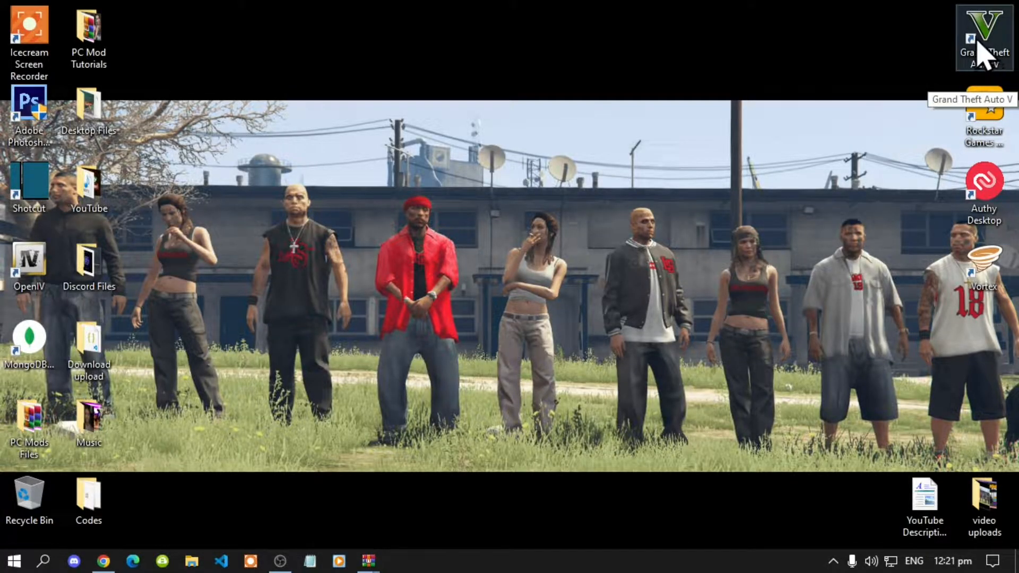
# From the GTA V desktop shortcut's file location, open the empty scripts folder
pyautogui.rightClick(984, 36)
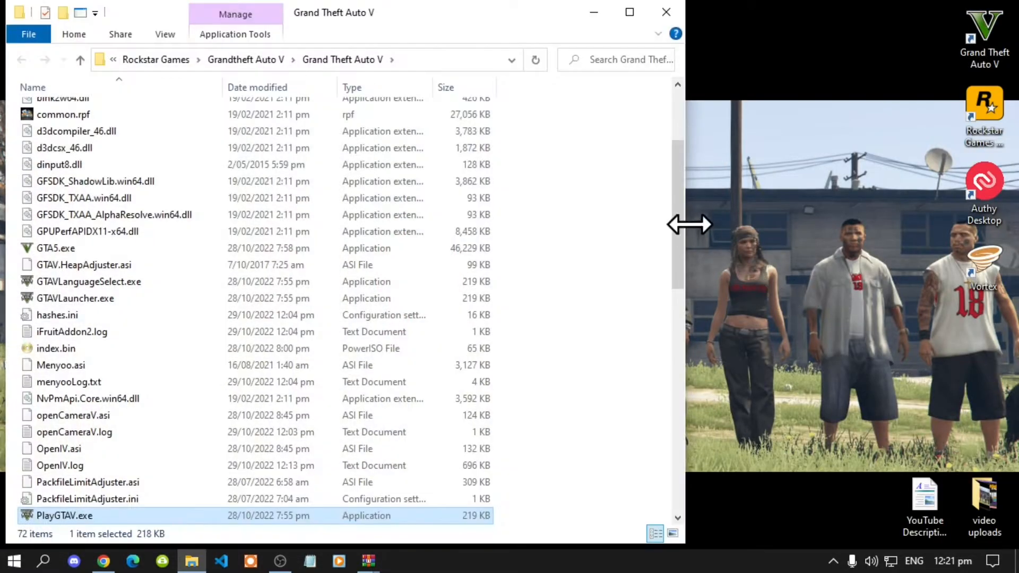
pyautogui.scroll(3)
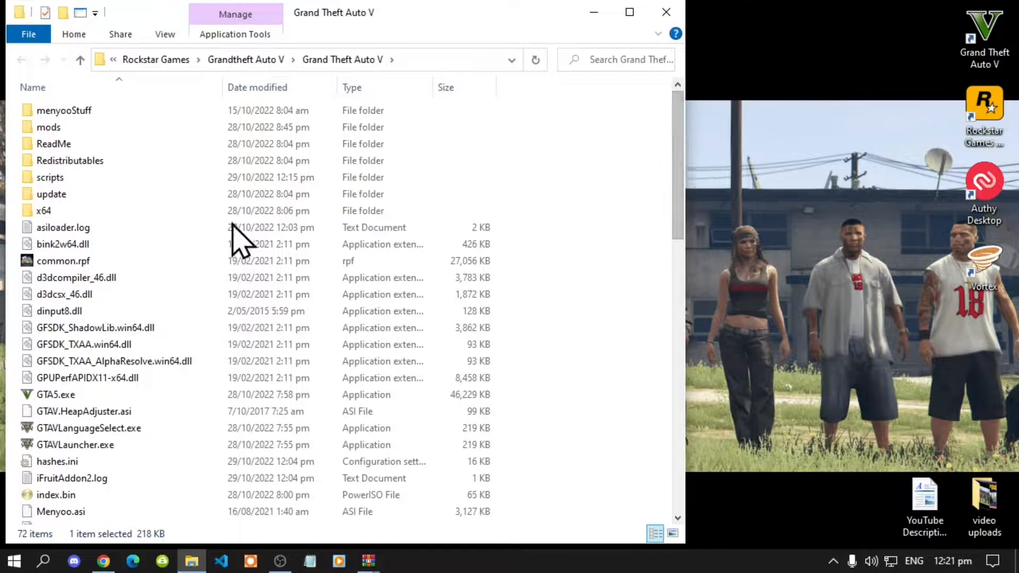
pyautogui.click(50, 177)
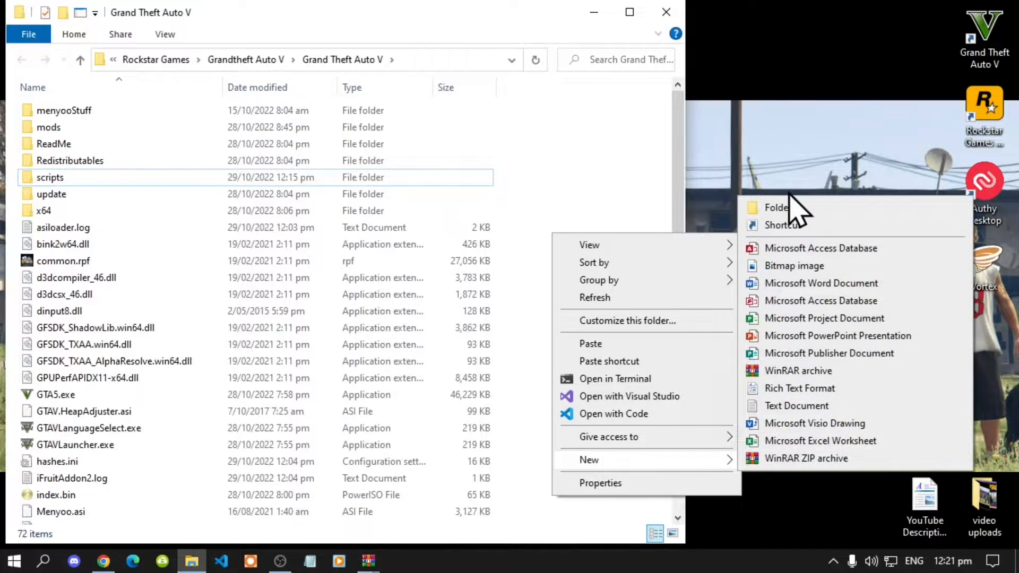
pyautogui.moveTo(777, 207)
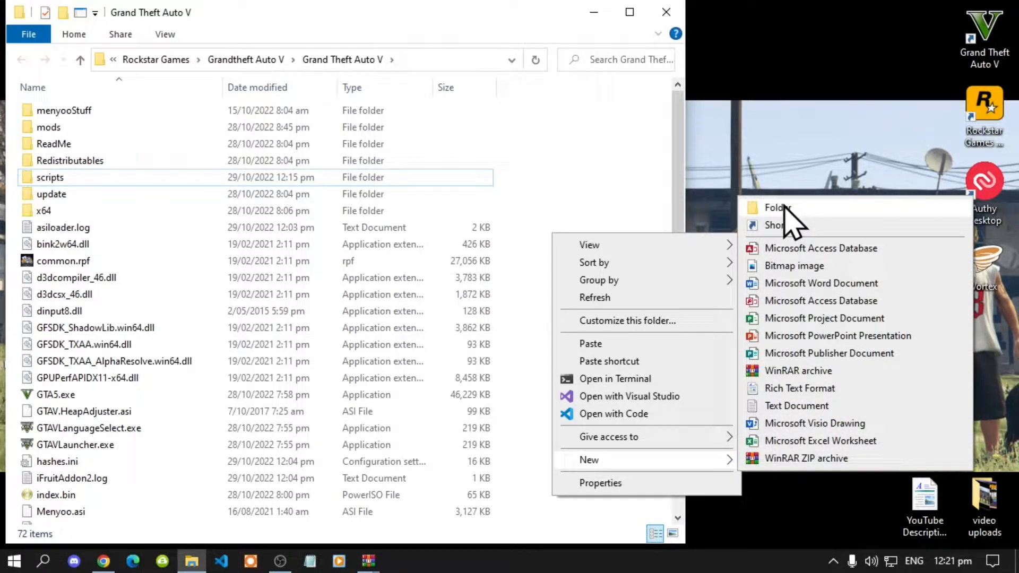
pyautogui.moveTo(12, 188)
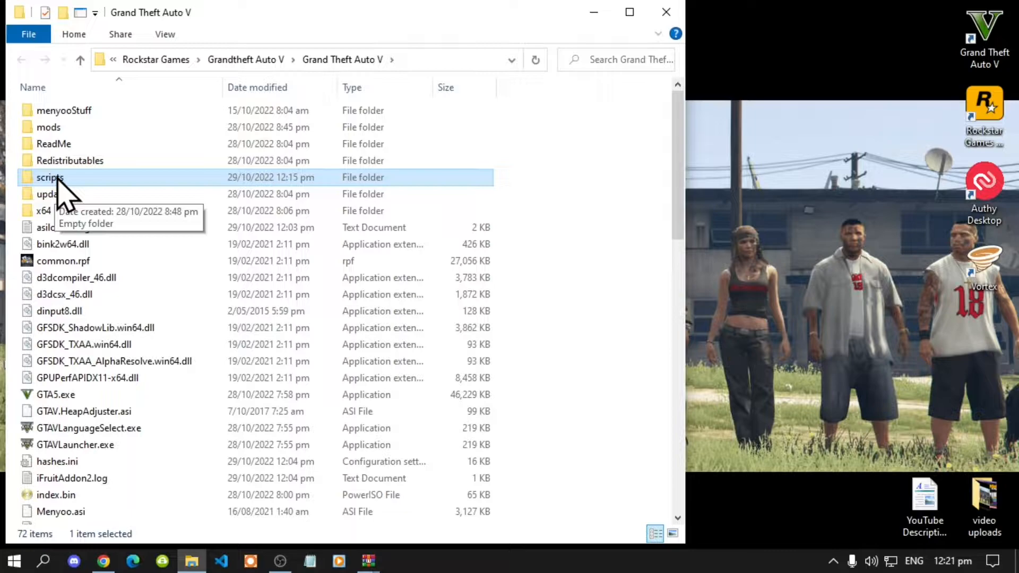
pyautogui.moveTo(70, 193)
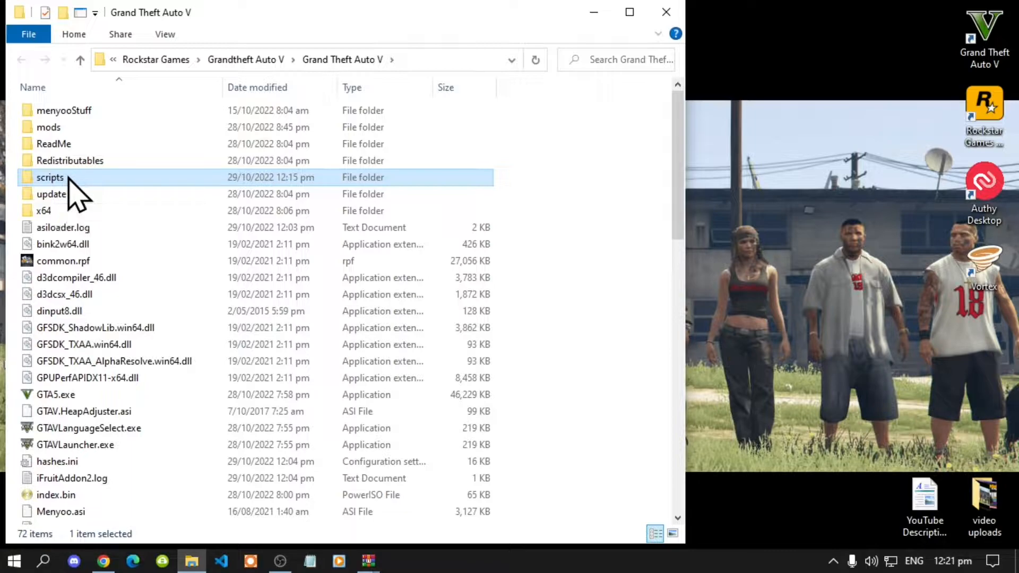
pyautogui.doubleClick(49, 177)
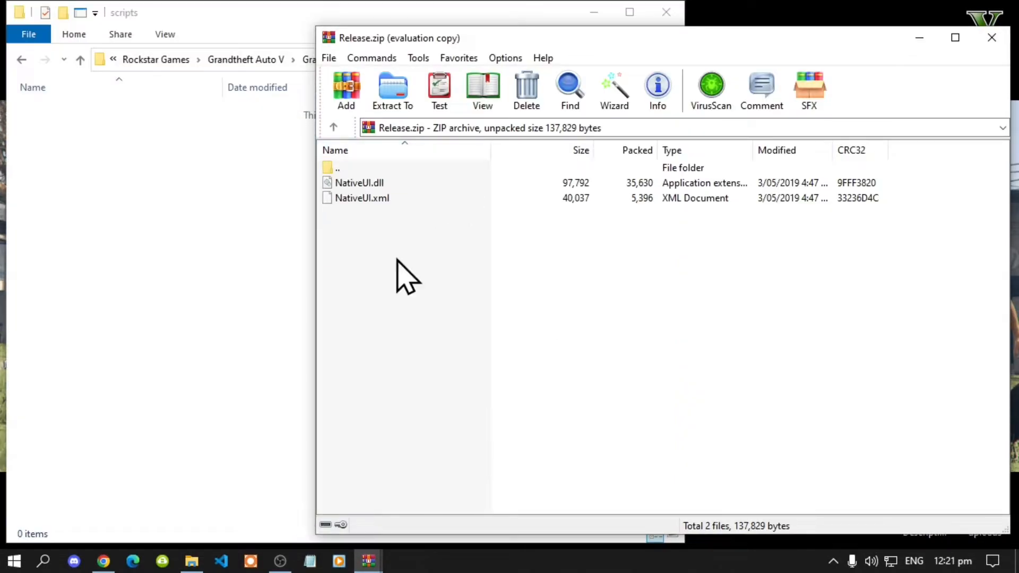
# Copy NativeUI.dll and NativeUI.xml from Release.zip into the GTA V scripts folder
pyautogui.click(362, 198)
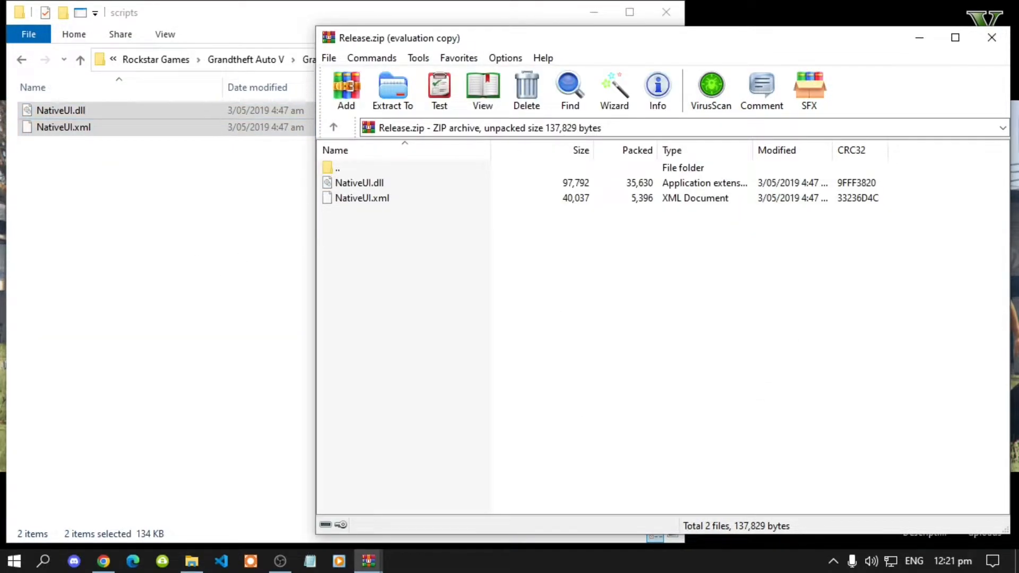
pyautogui.click(991, 37)
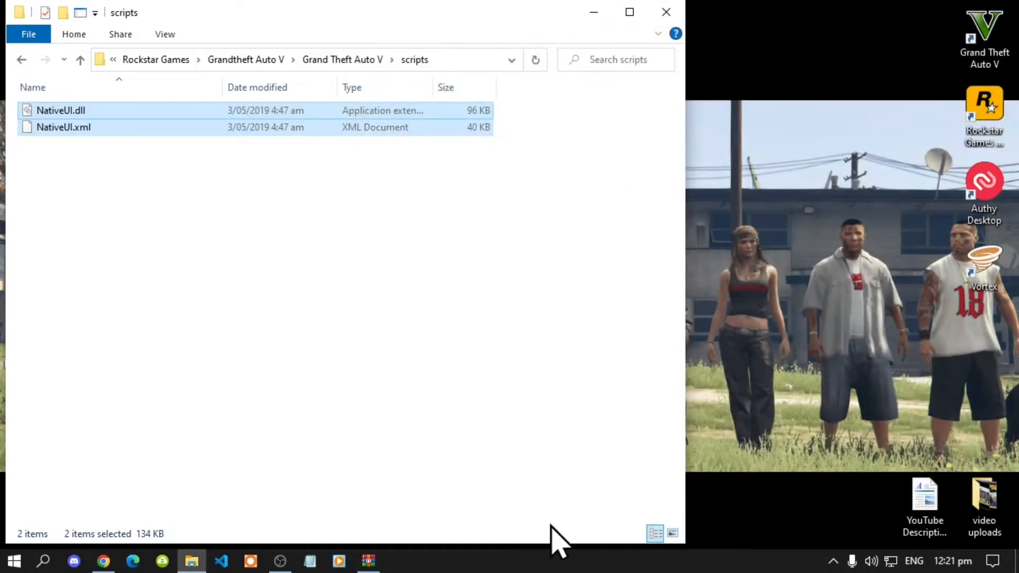
pyautogui.click(484, 396)
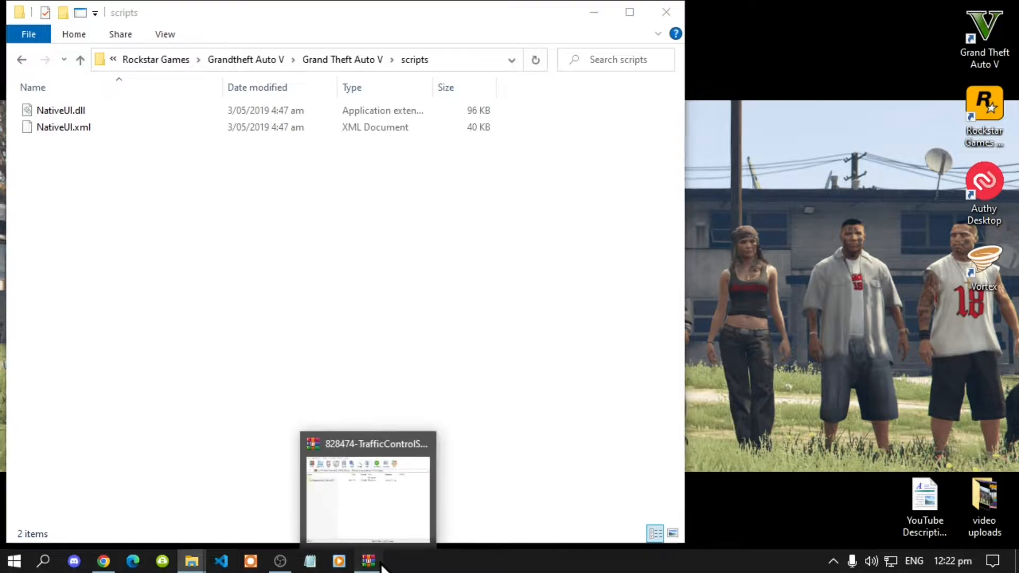
# Copy all files from TrafficControlSH3_COMPILATED's scripts folder into the game's scripts folder and close the archive
pyautogui.click(366, 487)
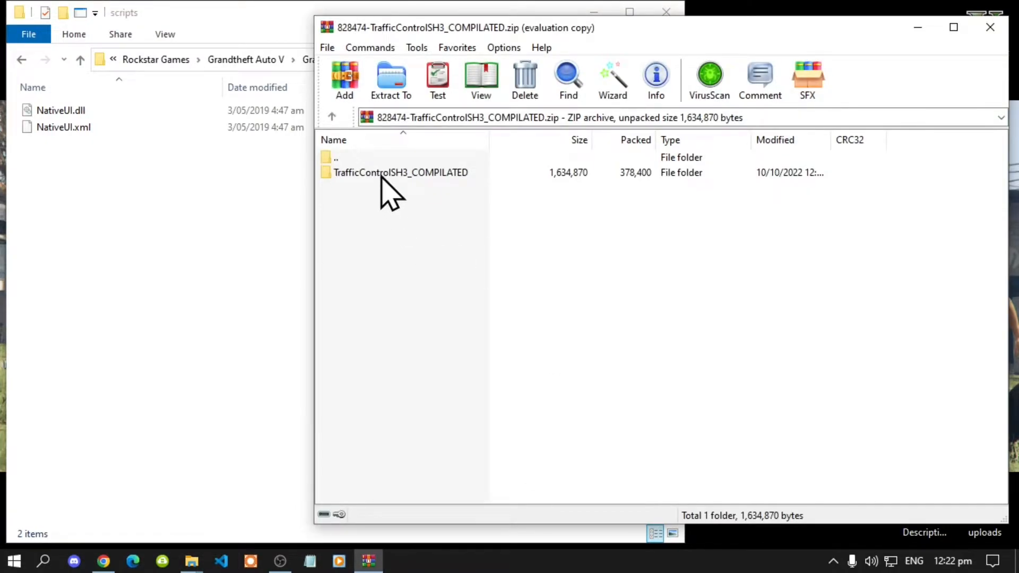
pyautogui.doubleClick(400, 172)
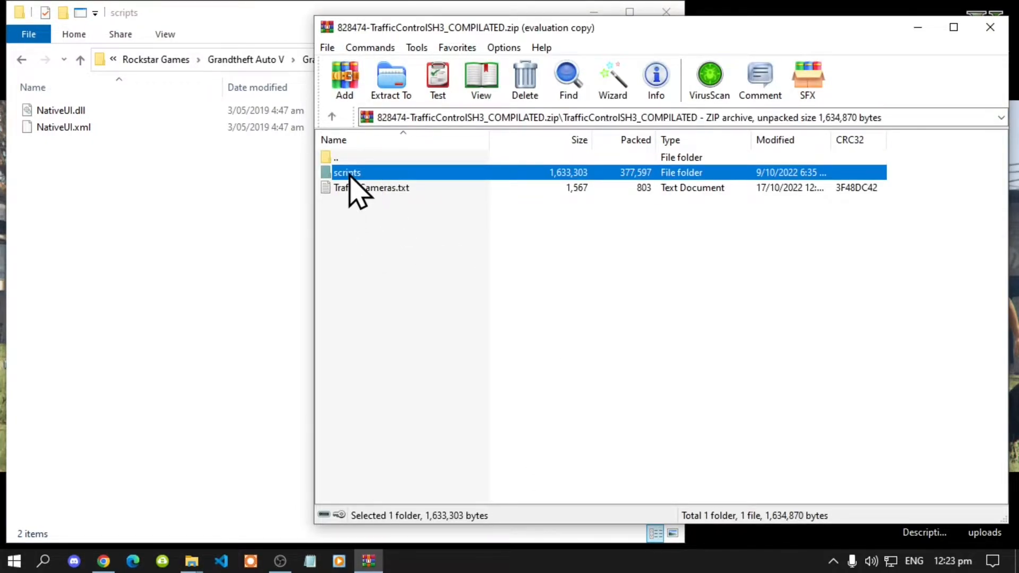
pyautogui.doubleClick(346, 172)
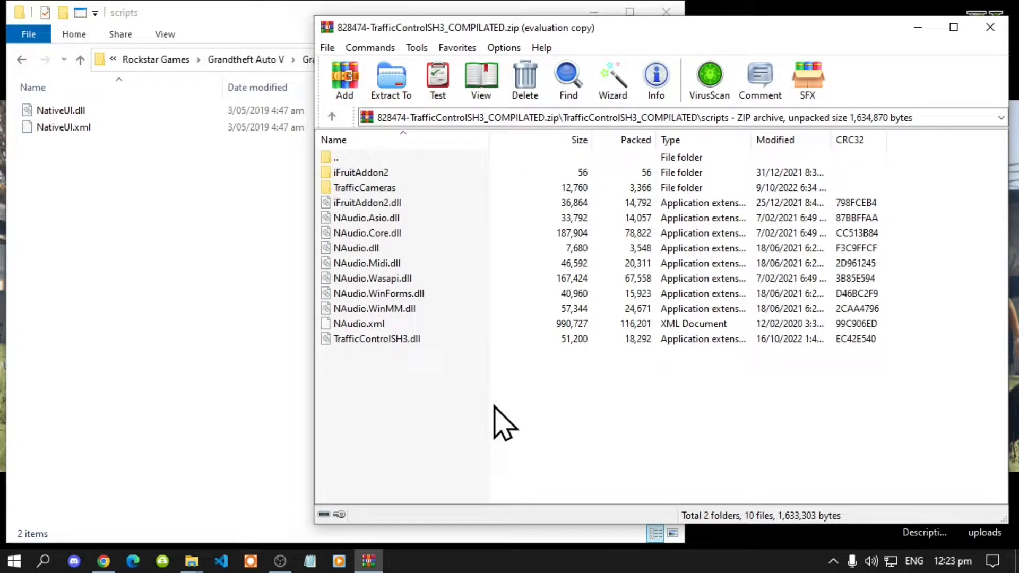
pyautogui.press('ctrl+a')
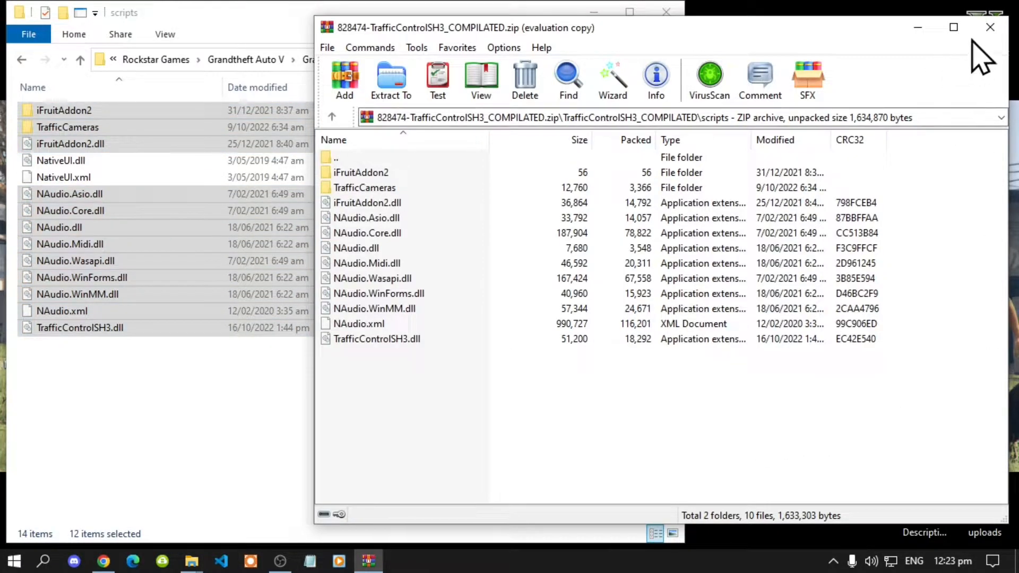
pyautogui.click(989, 27)
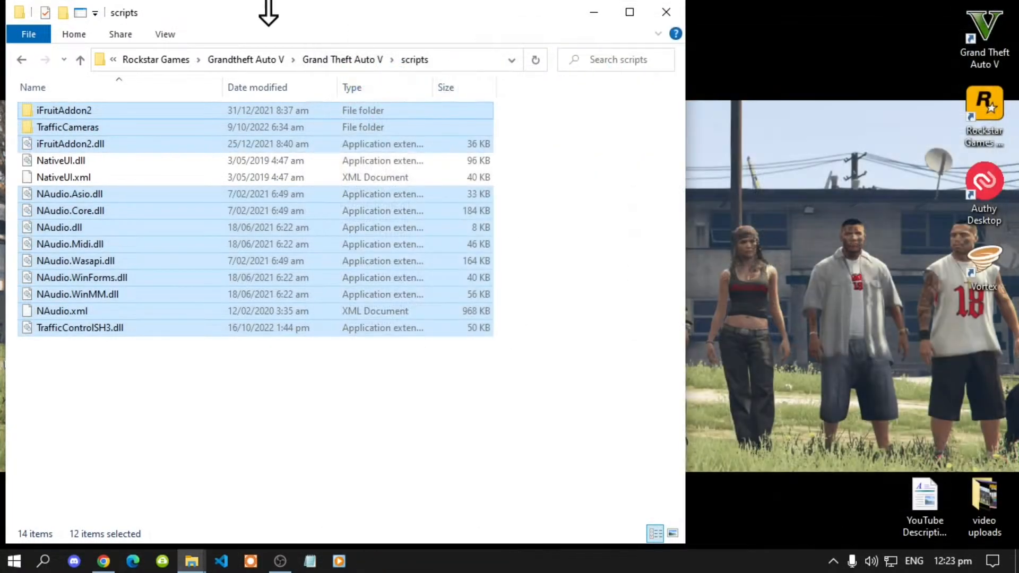
pyautogui.moveTo(343, 59)
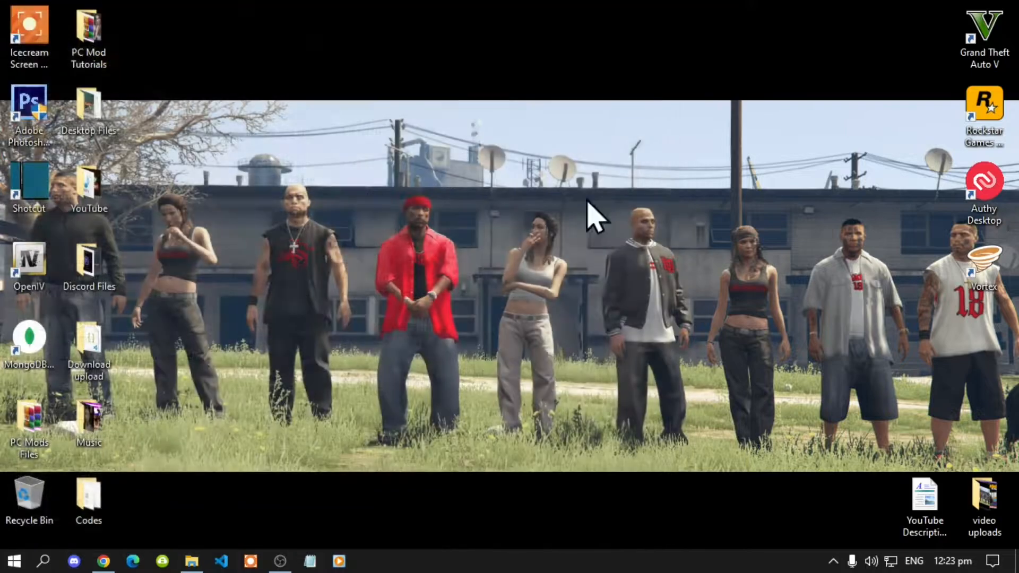
# Refresh the Windows desktop
pyautogui.rightClick(591, 214)
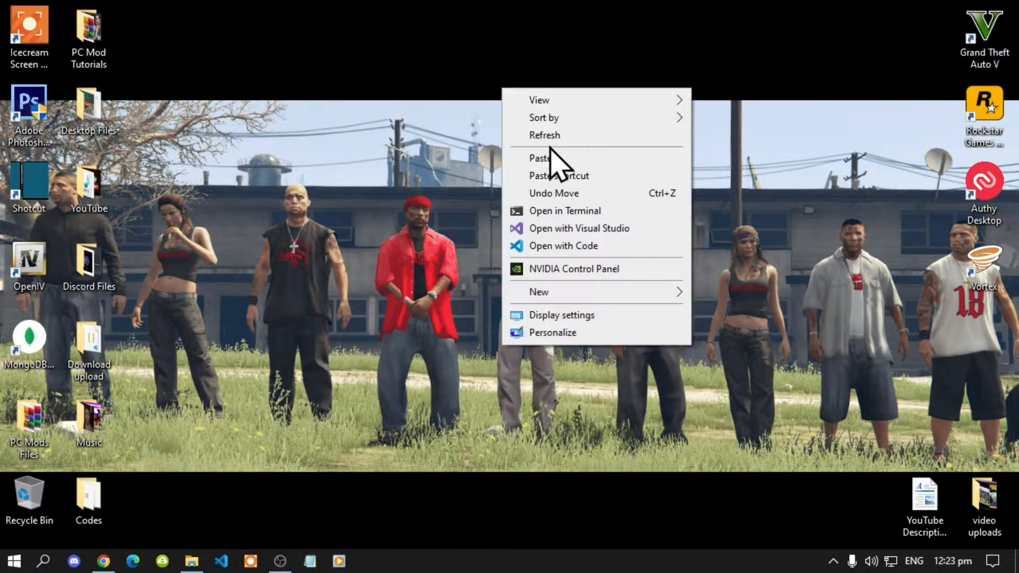
pyautogui.click(149, 254)
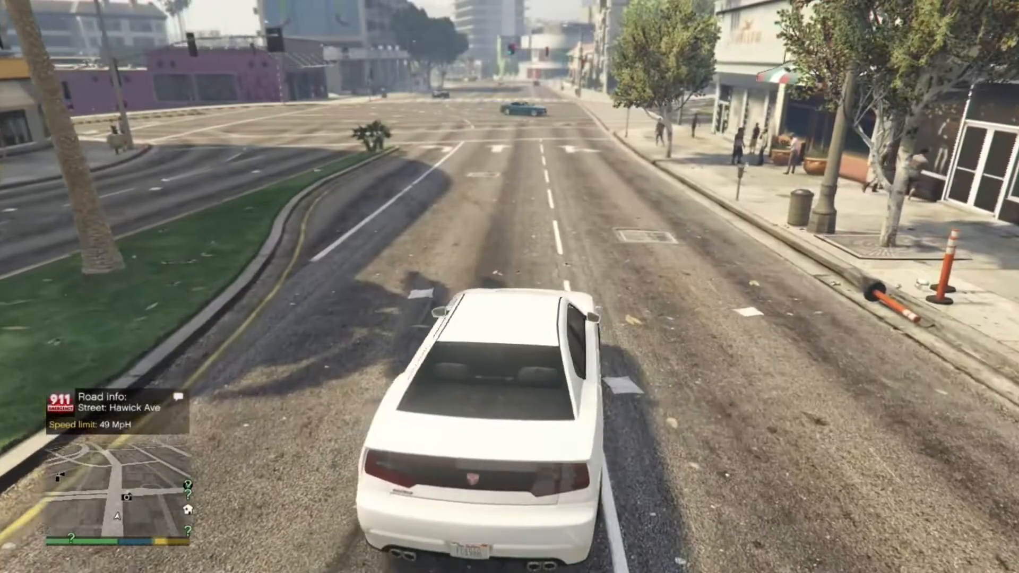
# Speed the white car down Hawick Ave and through intersections above the 49 MPH limit until a Fine notification appears
pyautogui.press('w')
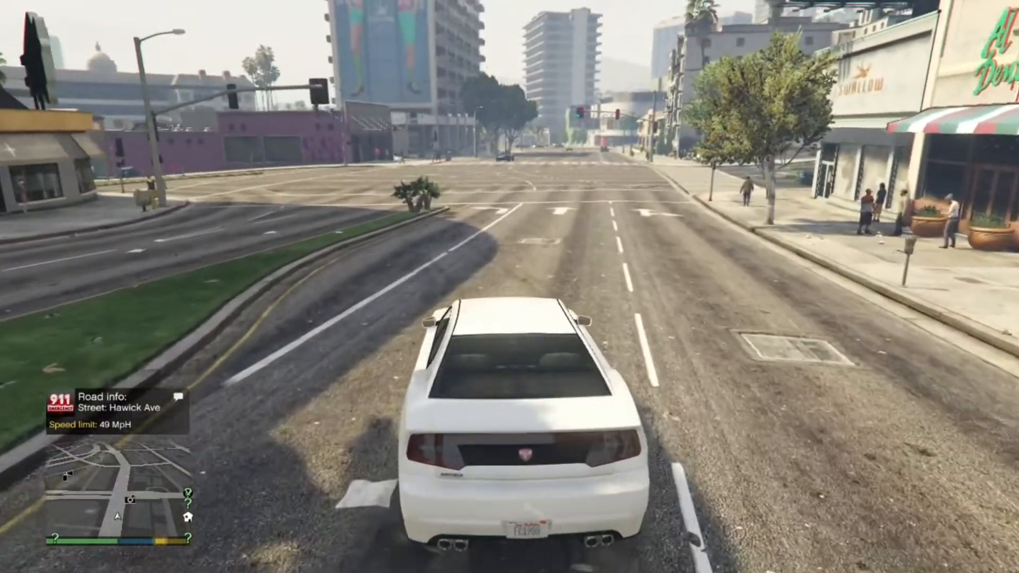
pyautogui.press('w')
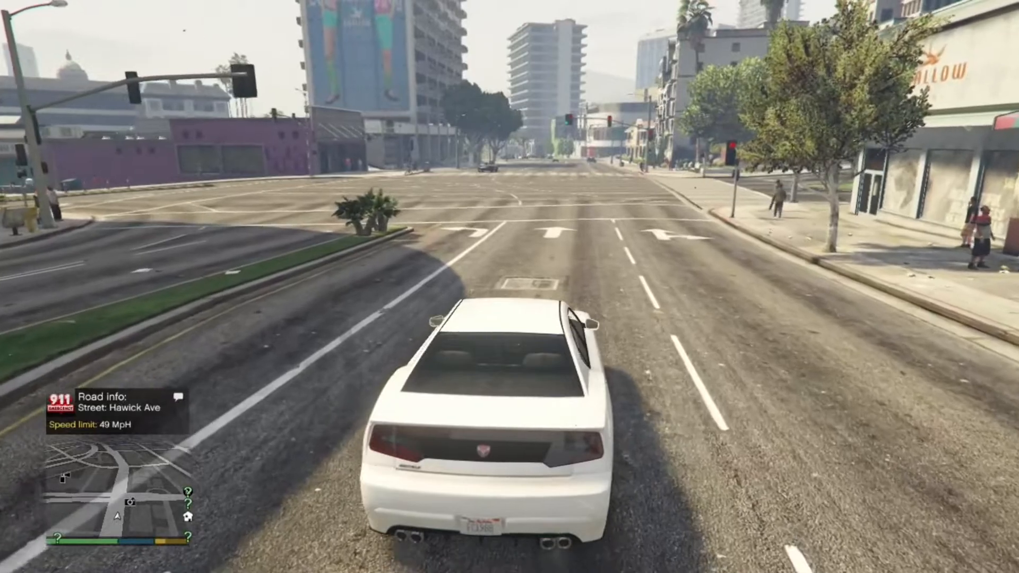
pyautogui.press('w')
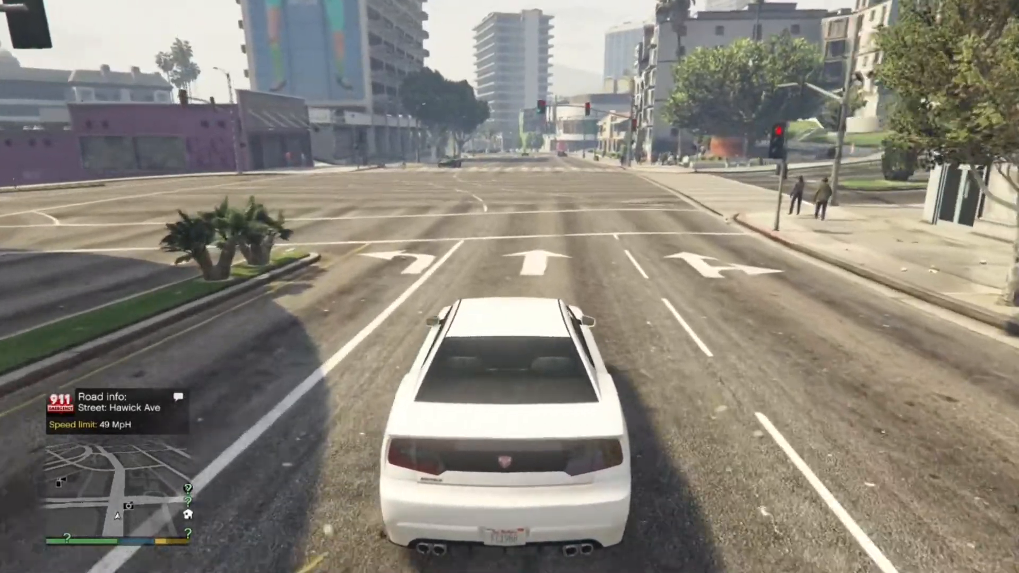
pyautogui.press('w')
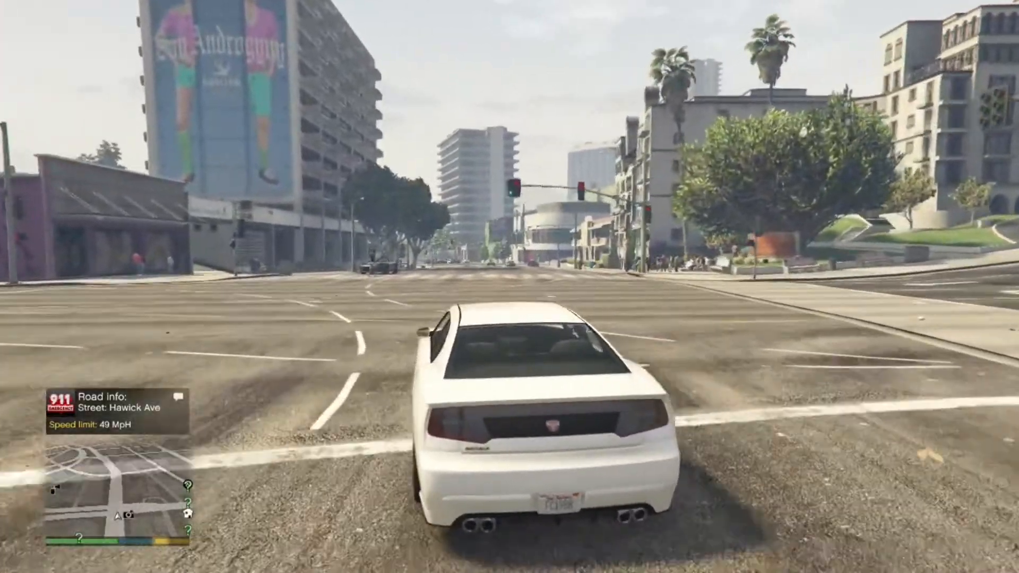
pyautogui.press('w')
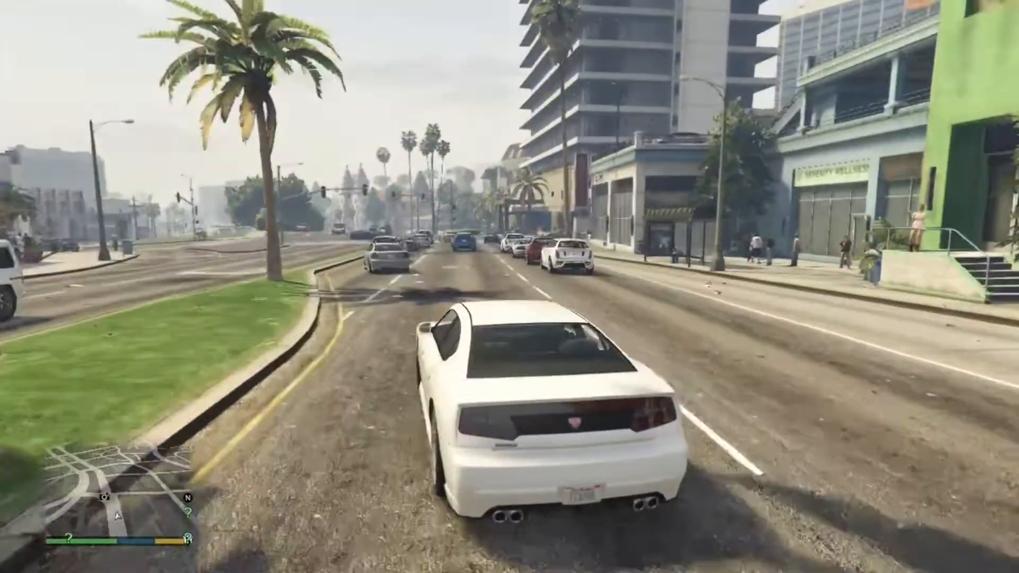
pyautogui.press('w')
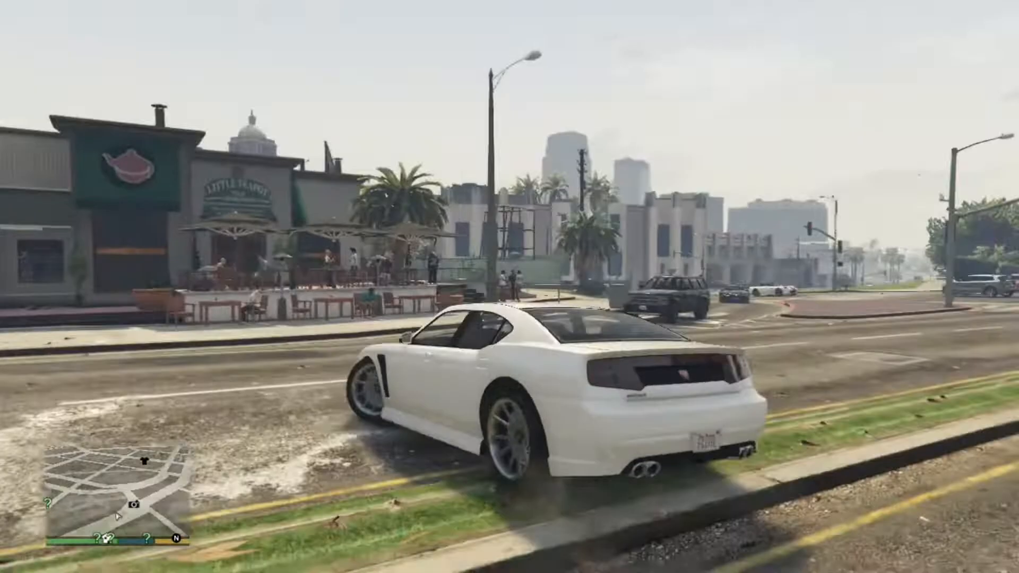
pyautogui.press('w')
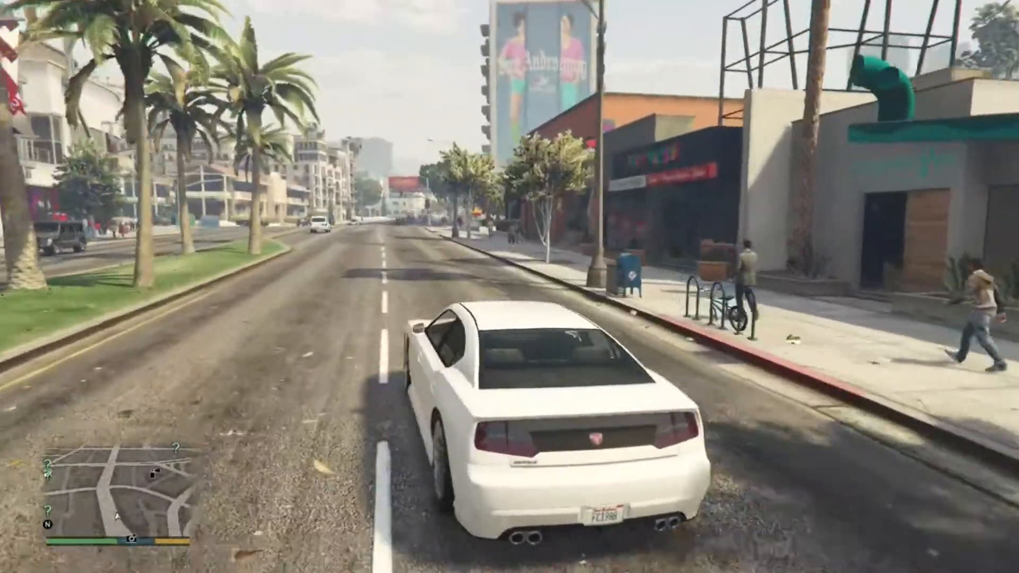
pyautogui.press('w')
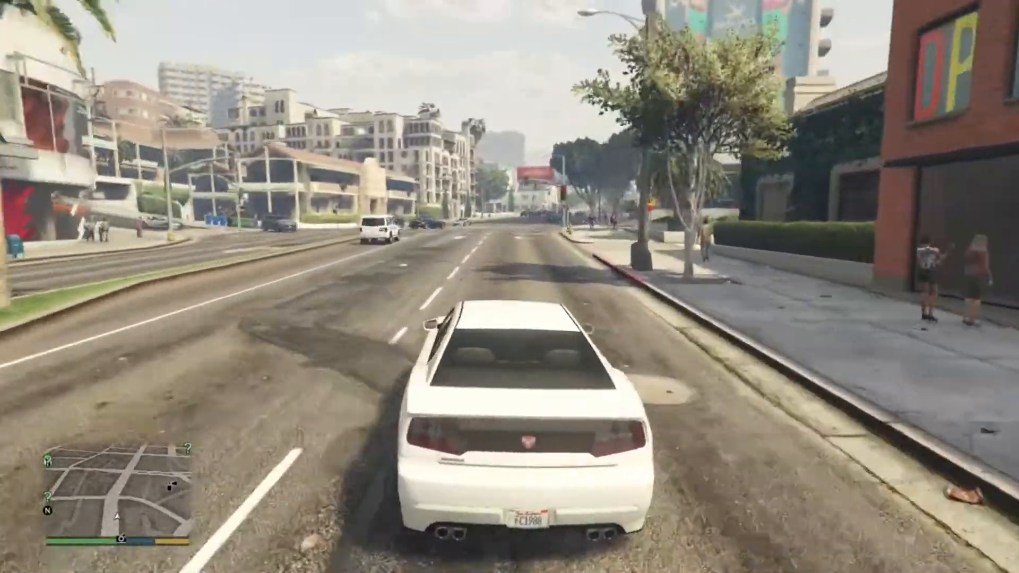
pyautogui.press('w')
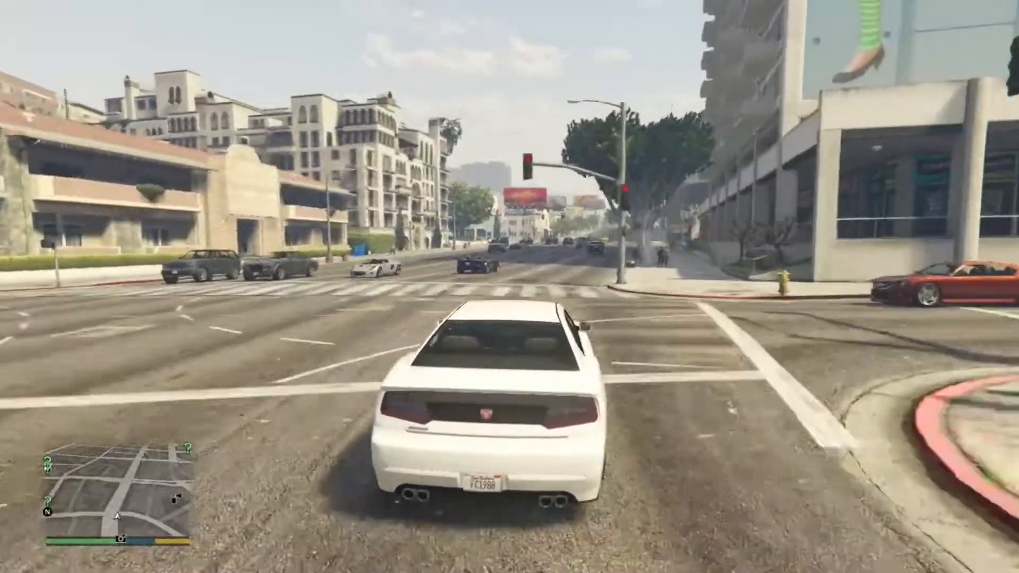
pyautogui.press('w')
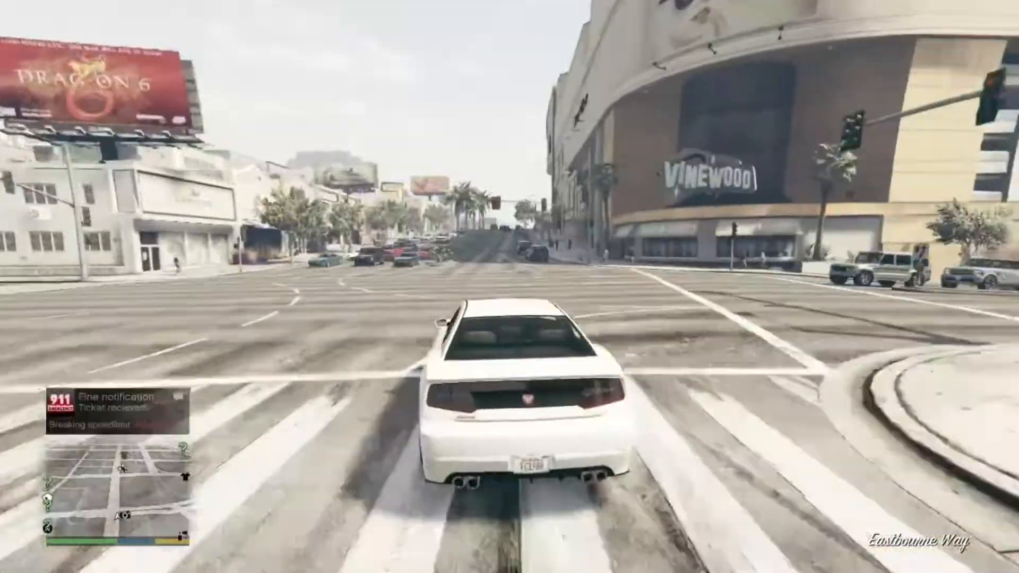
# Drive on, then stop the car and read the 250$ speed-limit ticket with its 10-day deadline
pyautogui.press('w')
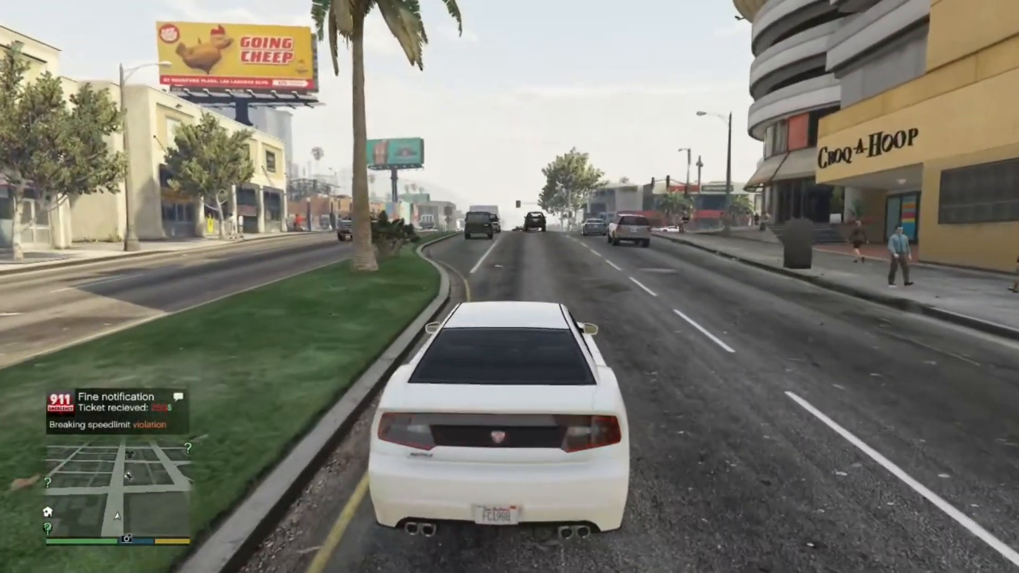
pyautogui.press('w')
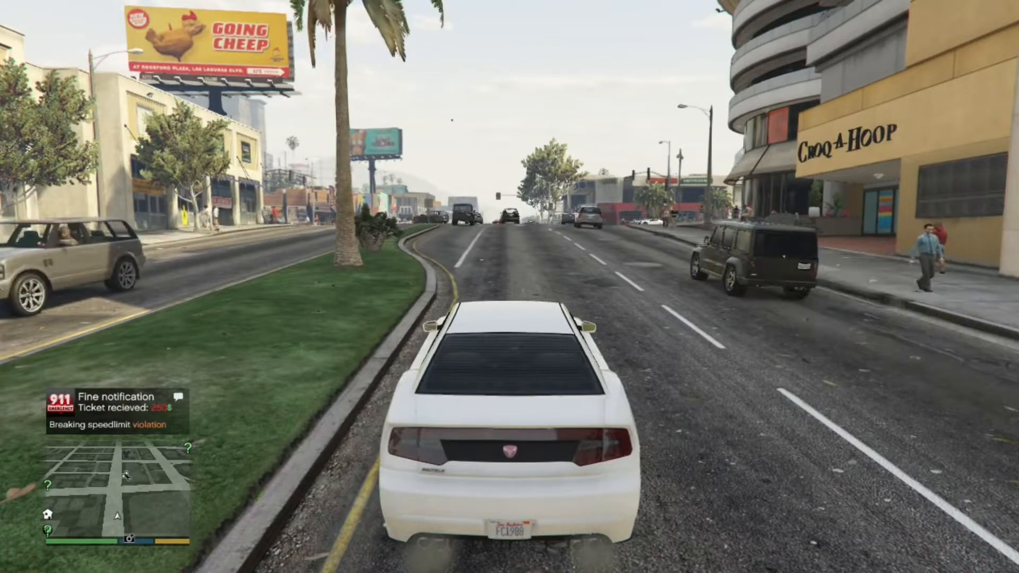
pyautogui.press('w')
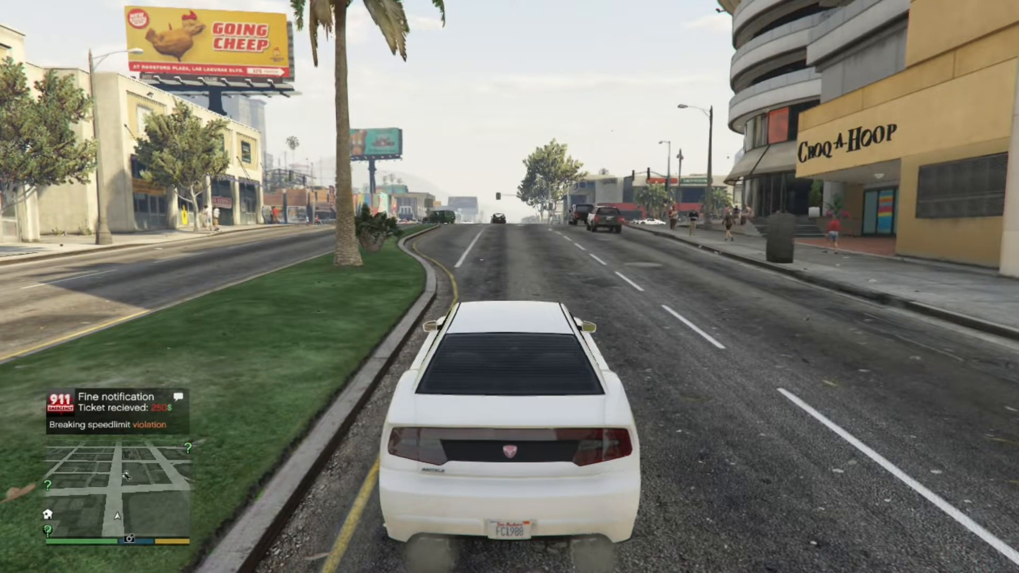
pyautogui.press('w')
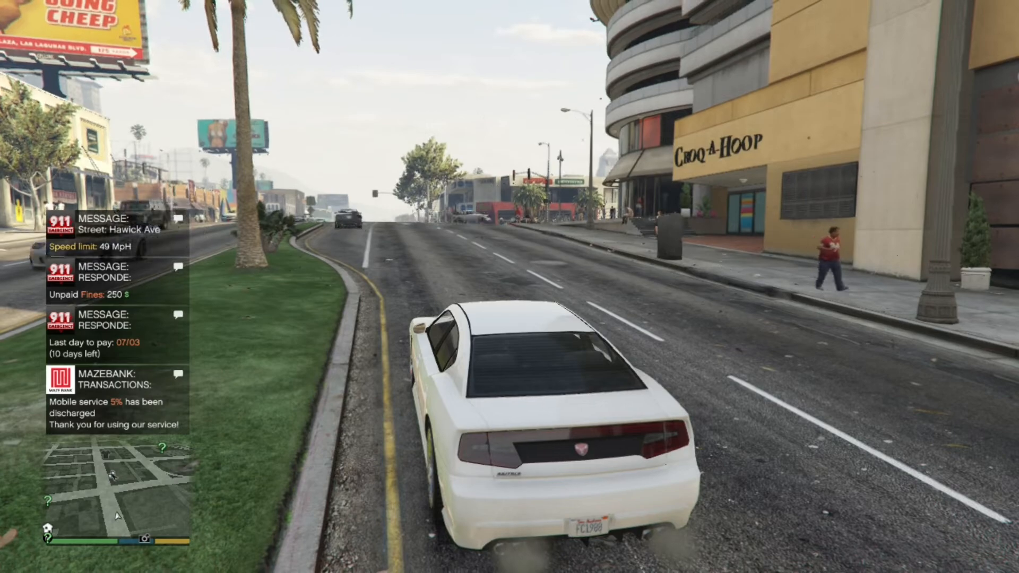
# Pay the $250 unpaid fines via the phone's Pay Tickets so all fines show paid, then speed along the boulevard
pyautogui.press('w')
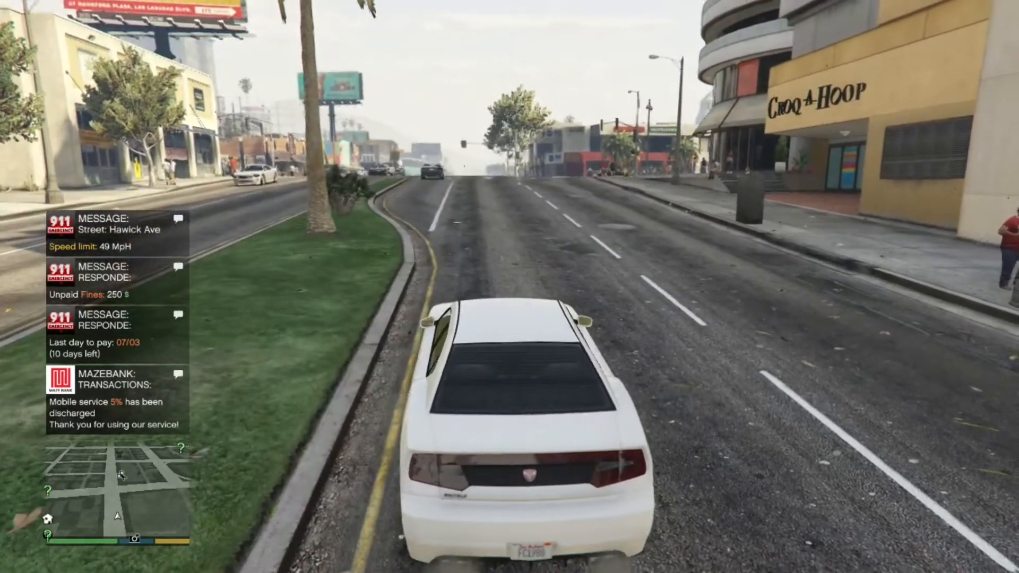
pyautogui.press('w')
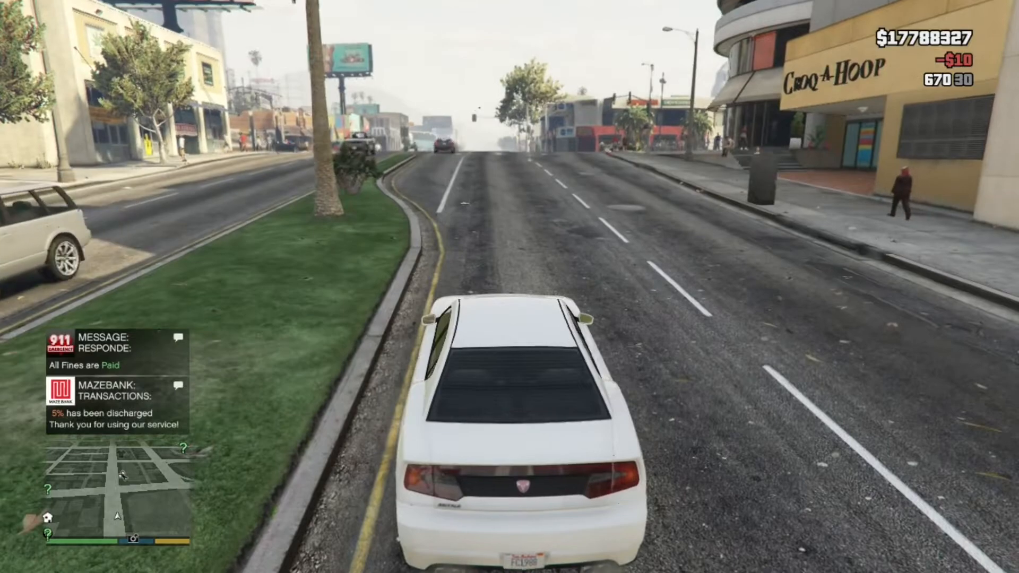
pyautogui.press('w')
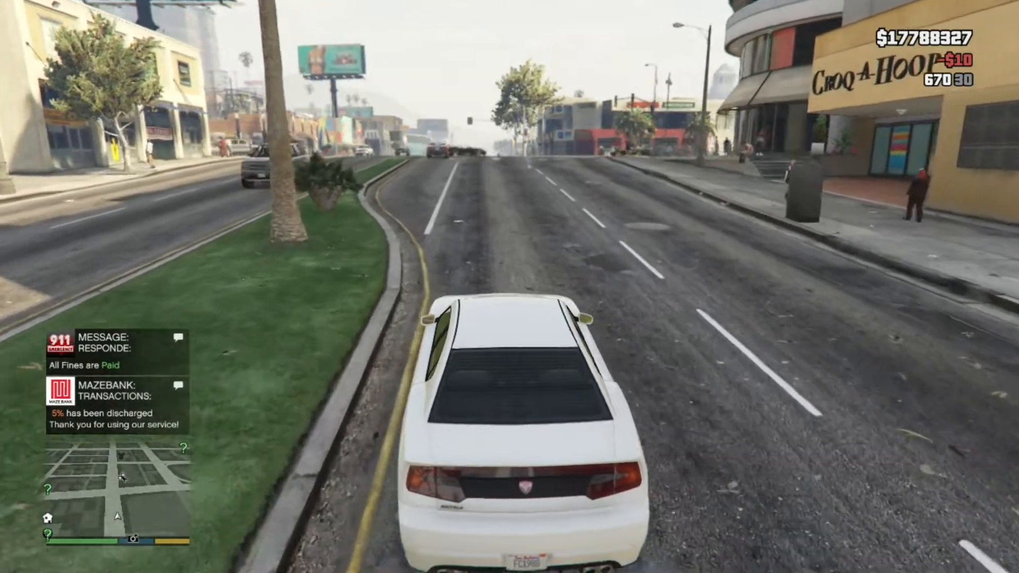
pyautogui.press('w')
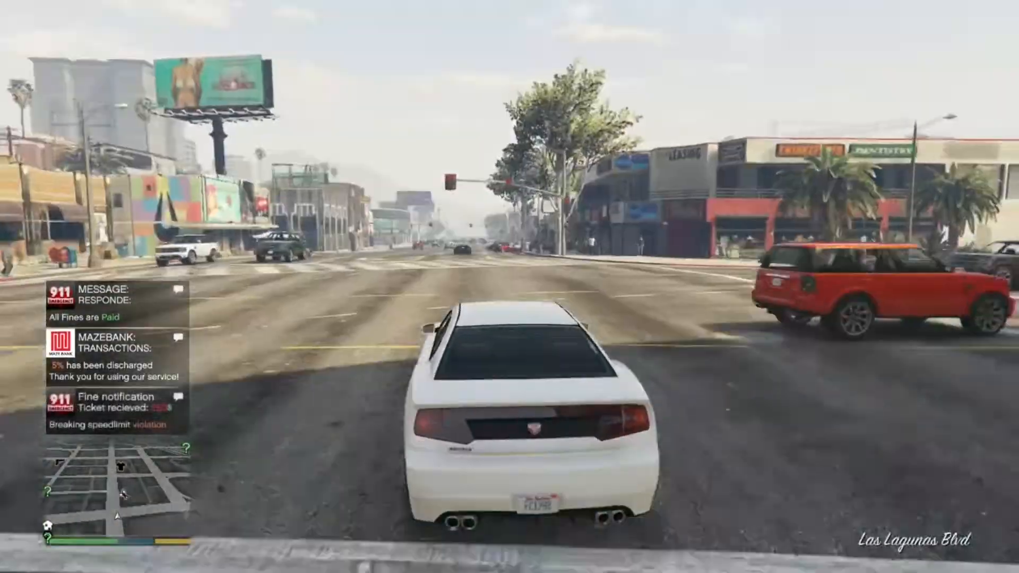
# Drive the car through the junction onto the next street corner
pyautogui.press('w')
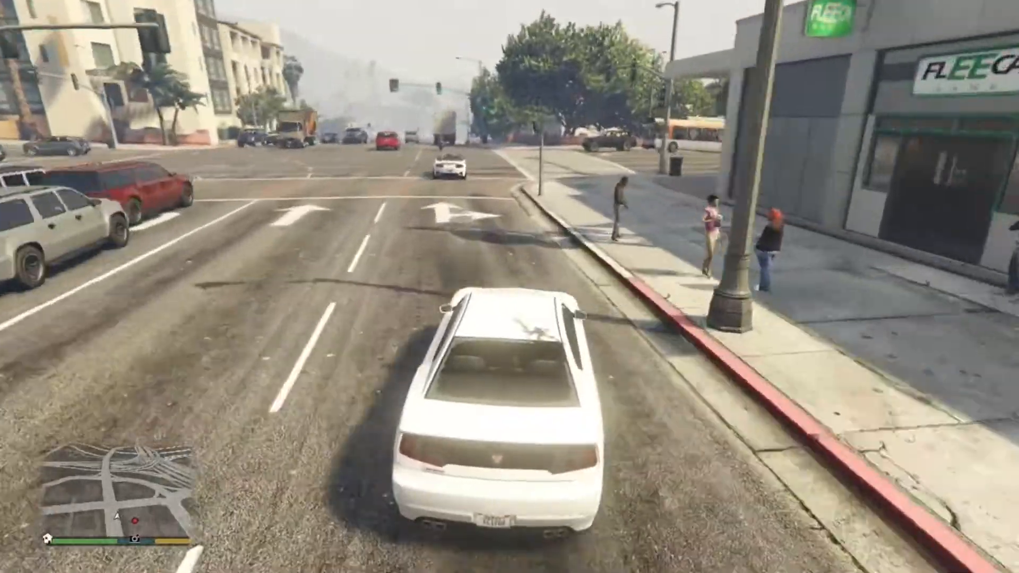
pyautogui.press('w')
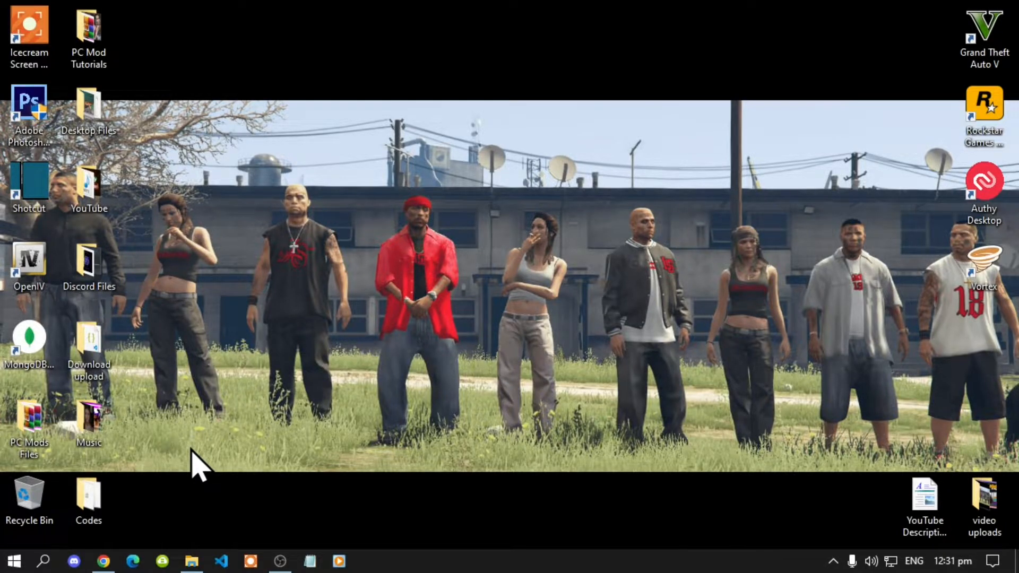
# Return to the GTA5-Mods Traffic Cameras page showing its installation steps and requirements
pyautogui.click(102, 560)
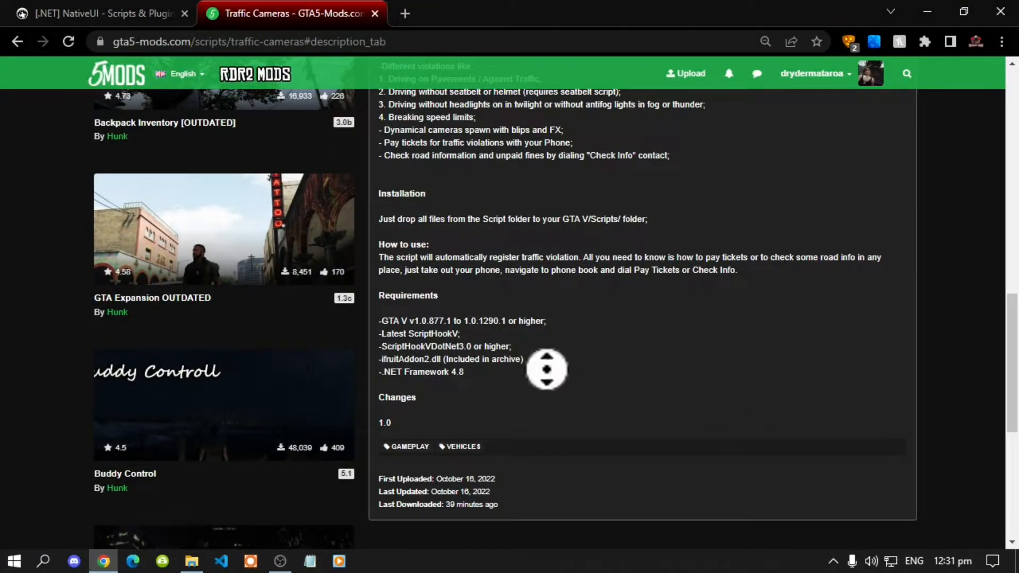
pyautogui.scroll(3)
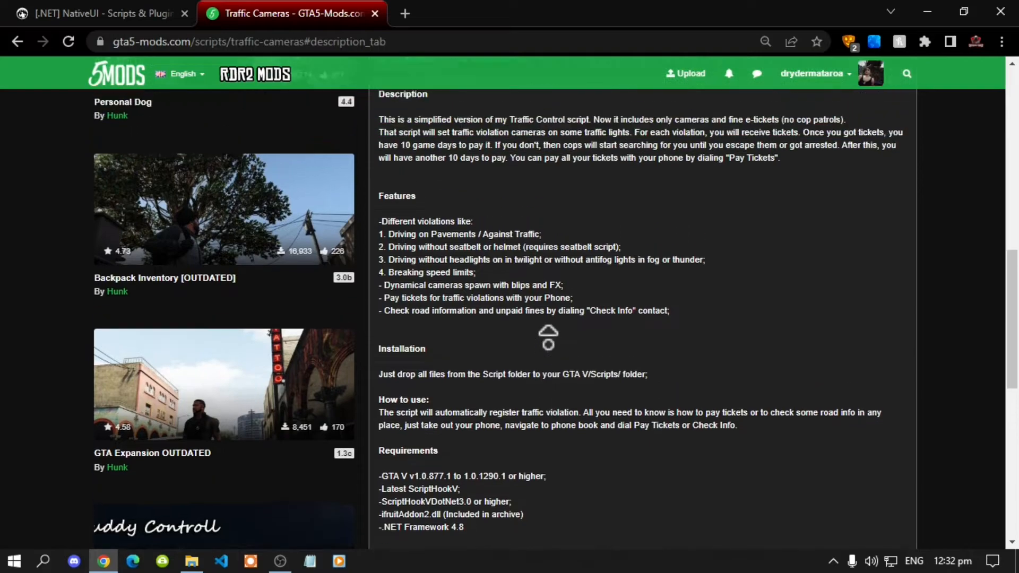
pyautogui.scroll(3)
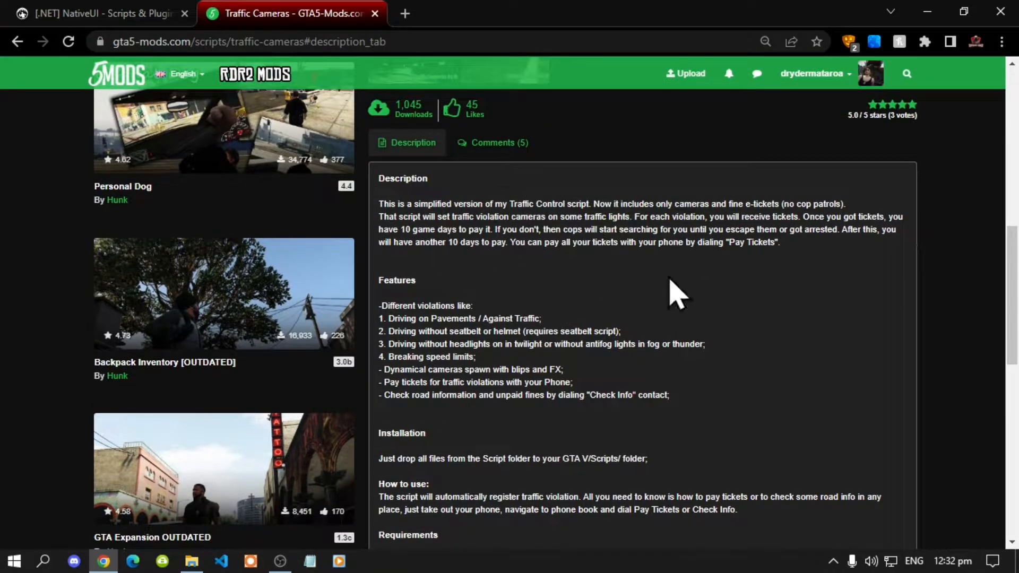
pyautogui.scroll(-3)
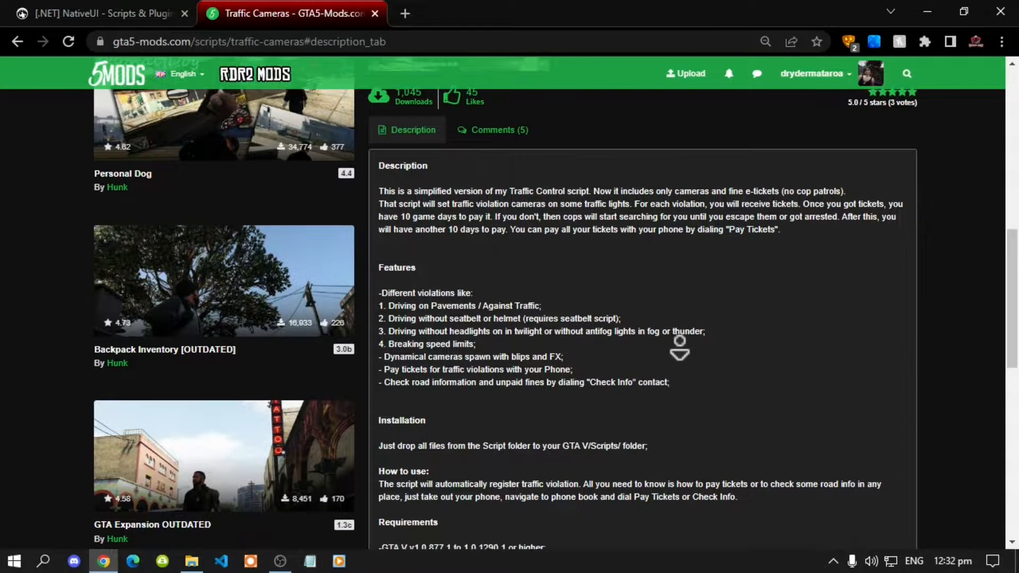
pyautogui.scroll(-3)
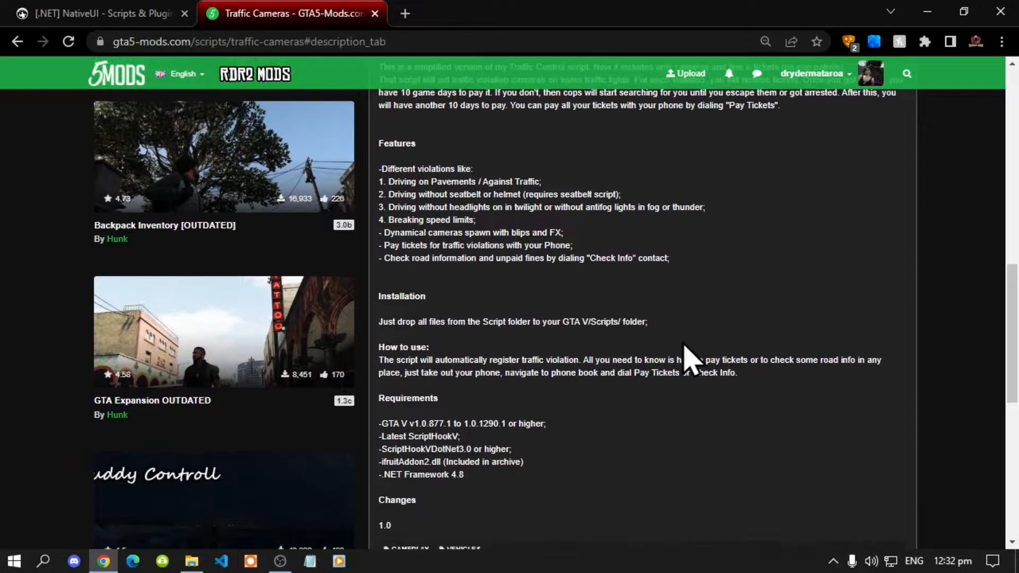
pyautogui.scroll(3)
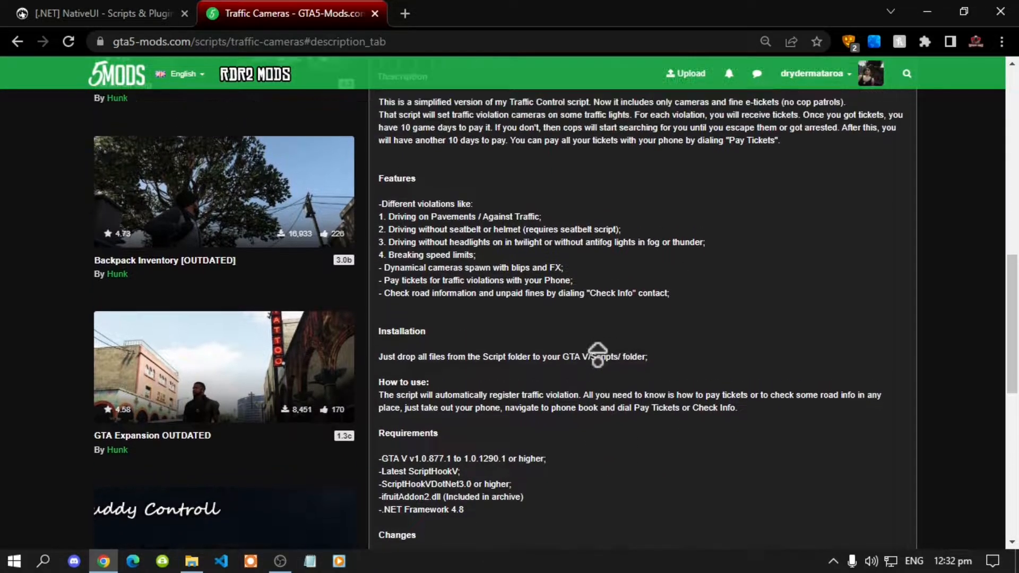
pyautogui.scroll(3)
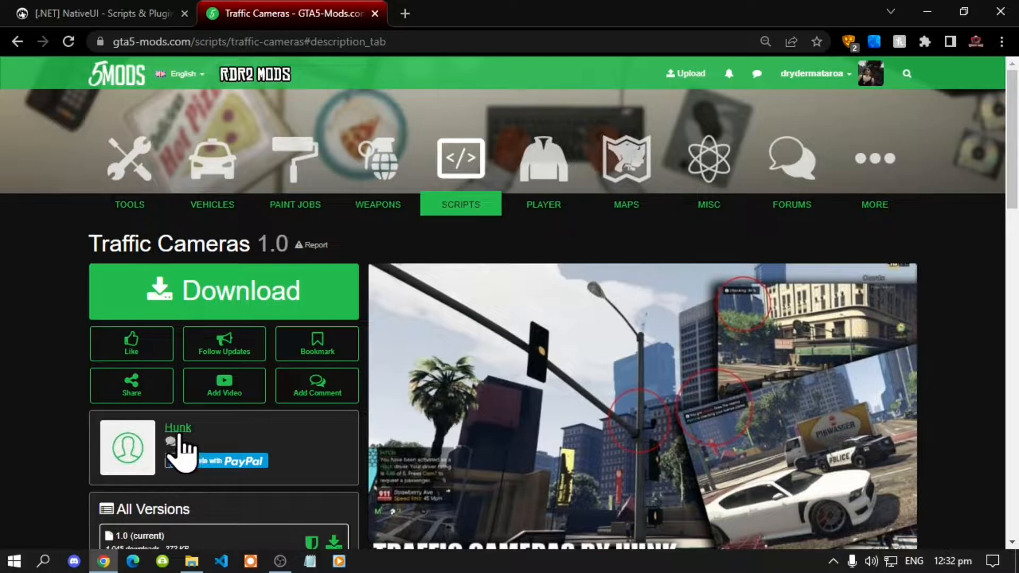
pyautogui.scroll(-3)
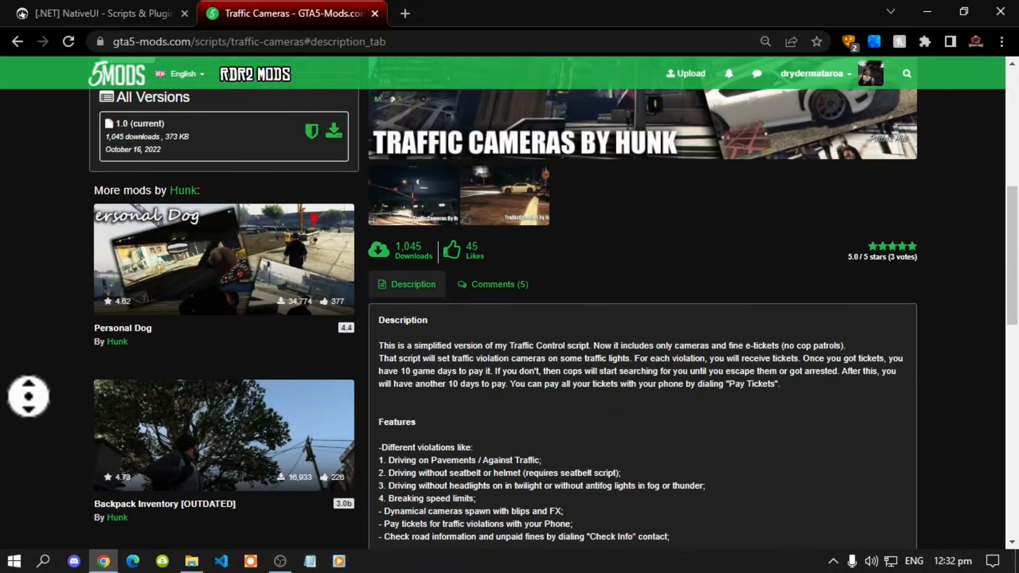
pyautogui.scroll(-3)
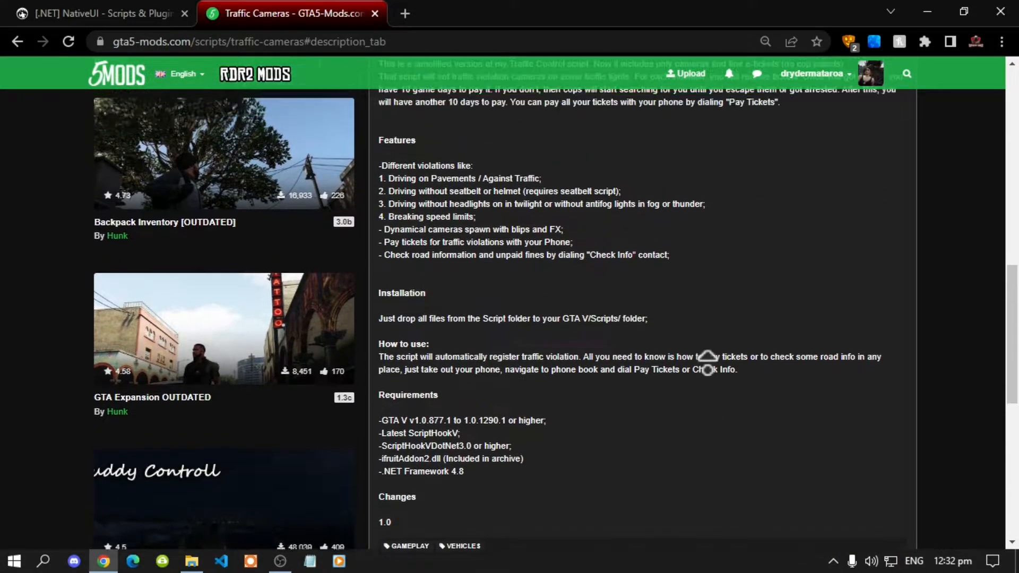
pyautogui.scroll(3)
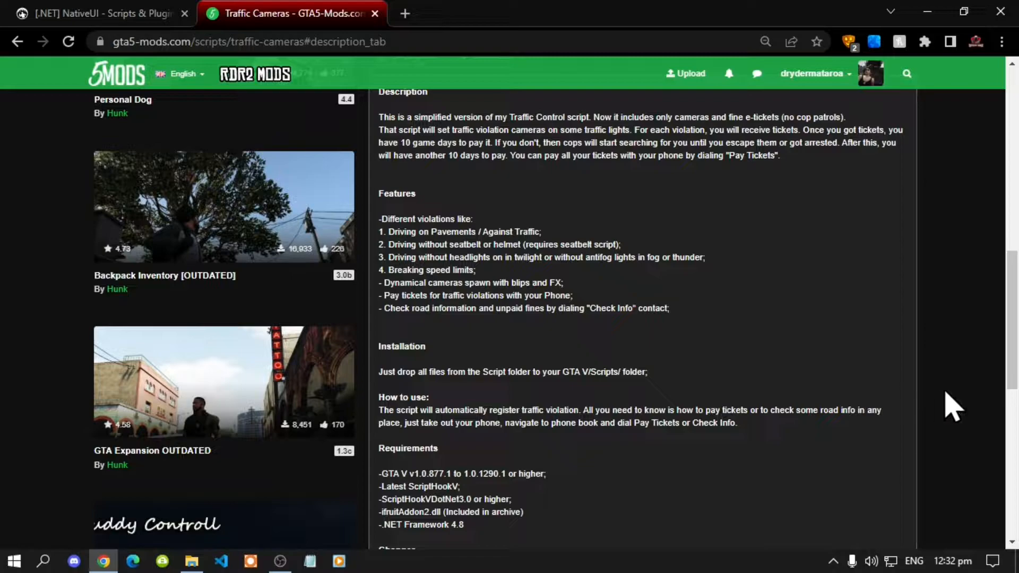
pyautogui.scroll(3)
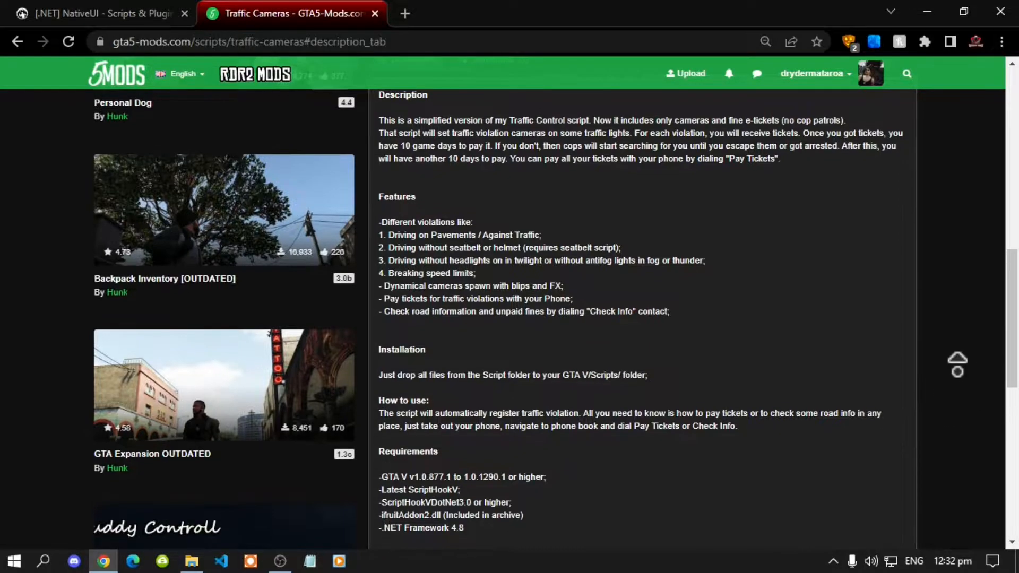
pyautogui.scroll(3)
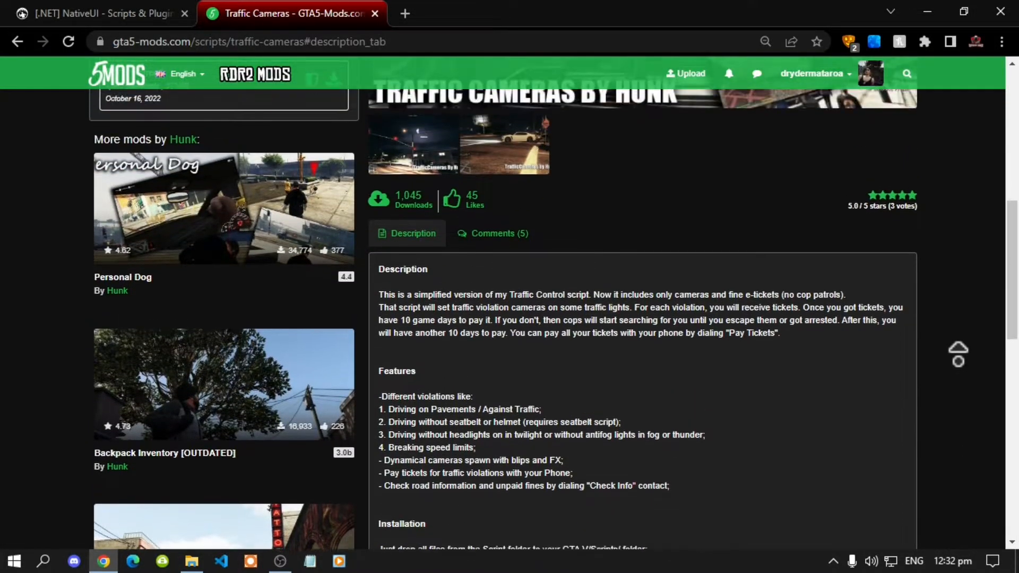
pyautogui.scroll(-3)
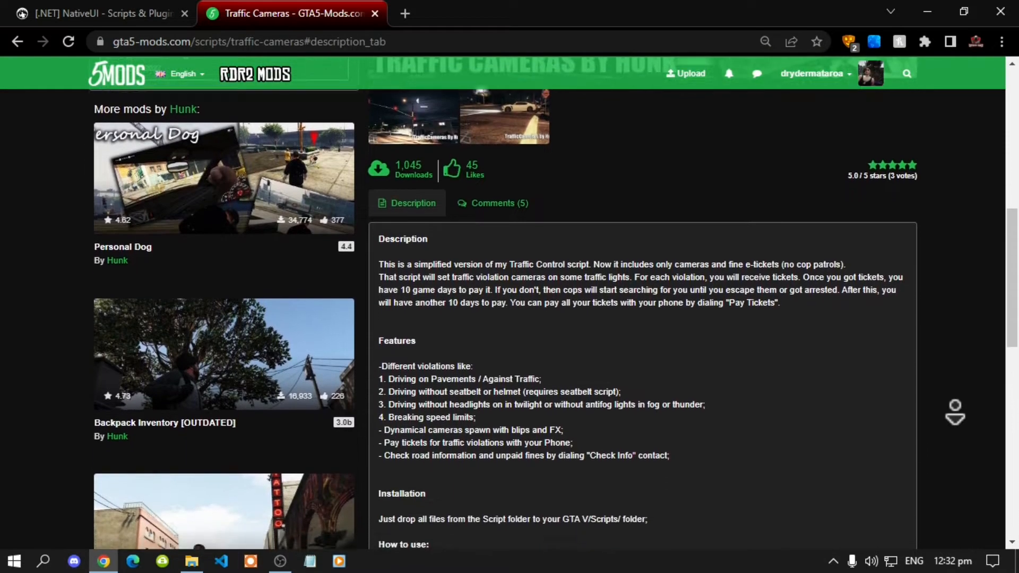
pyautogui.scroll(-3)
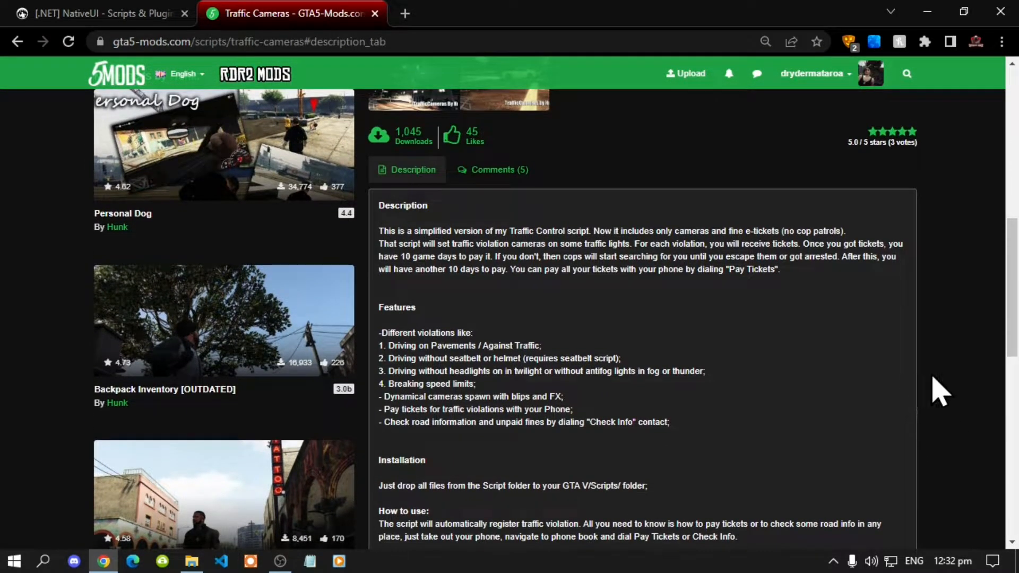